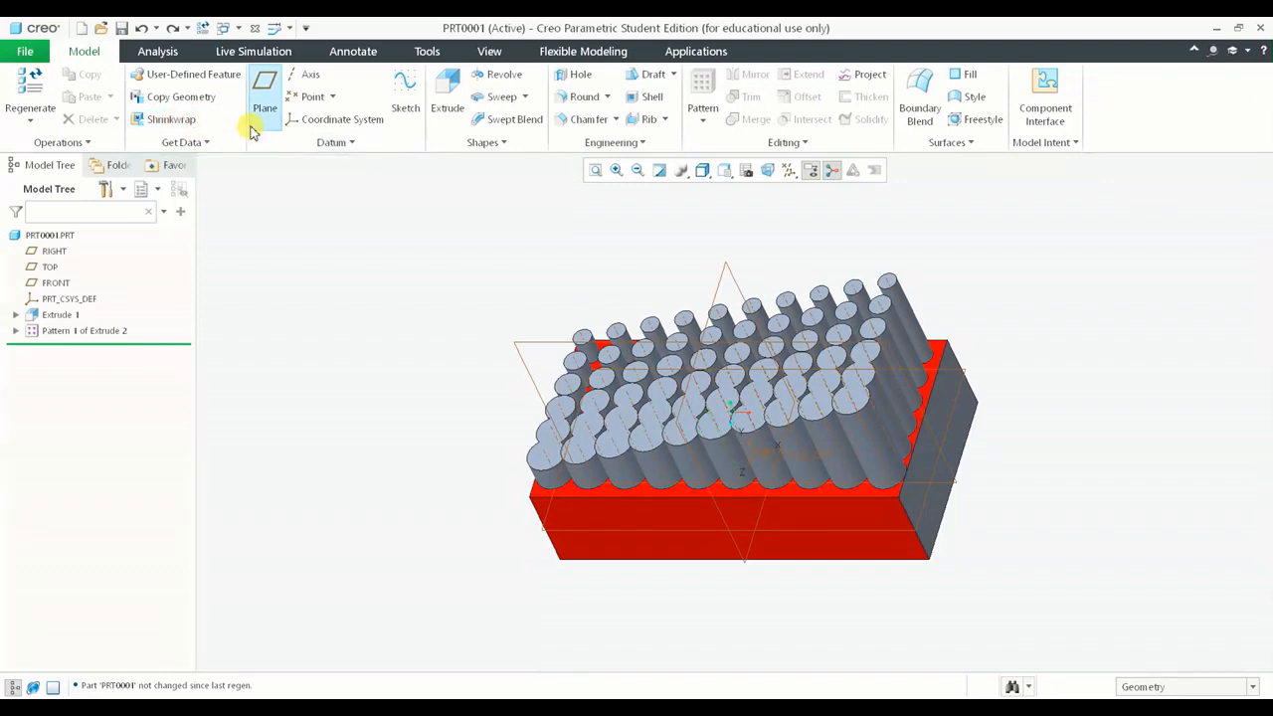
mouse_move(264, 89)
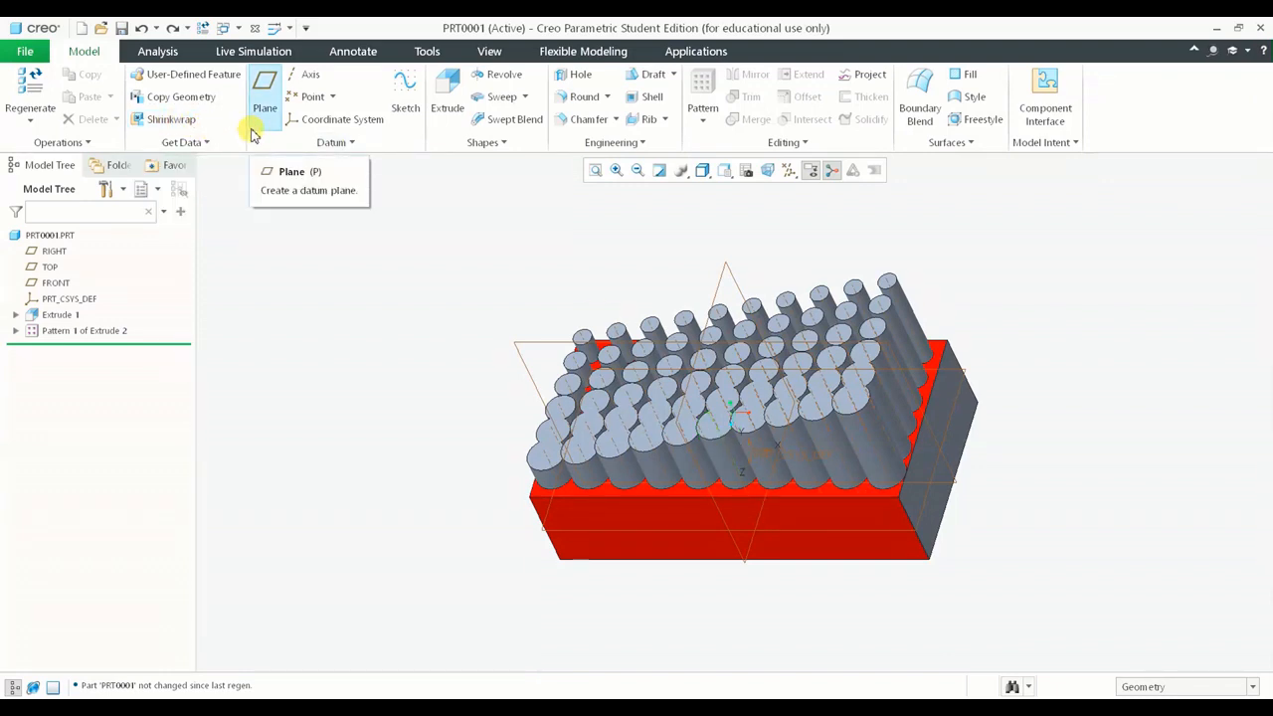
mouse_move(132, 461)
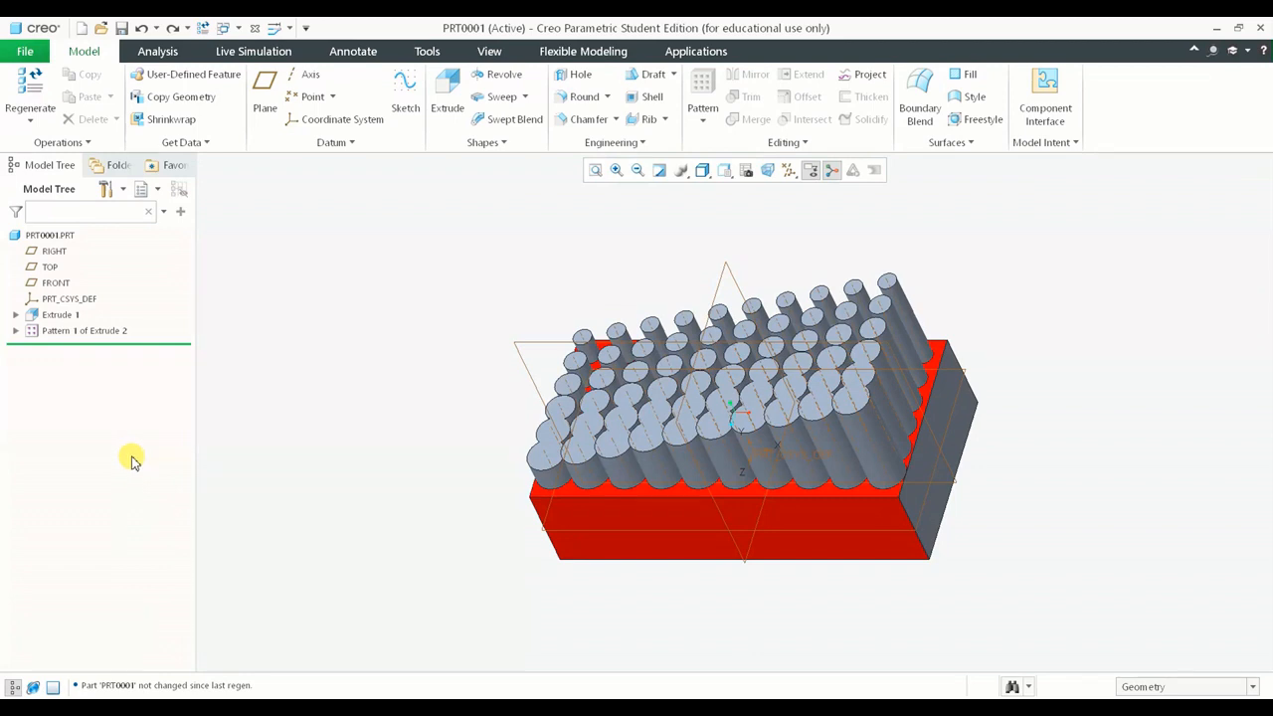
mouse_move(87, 351)
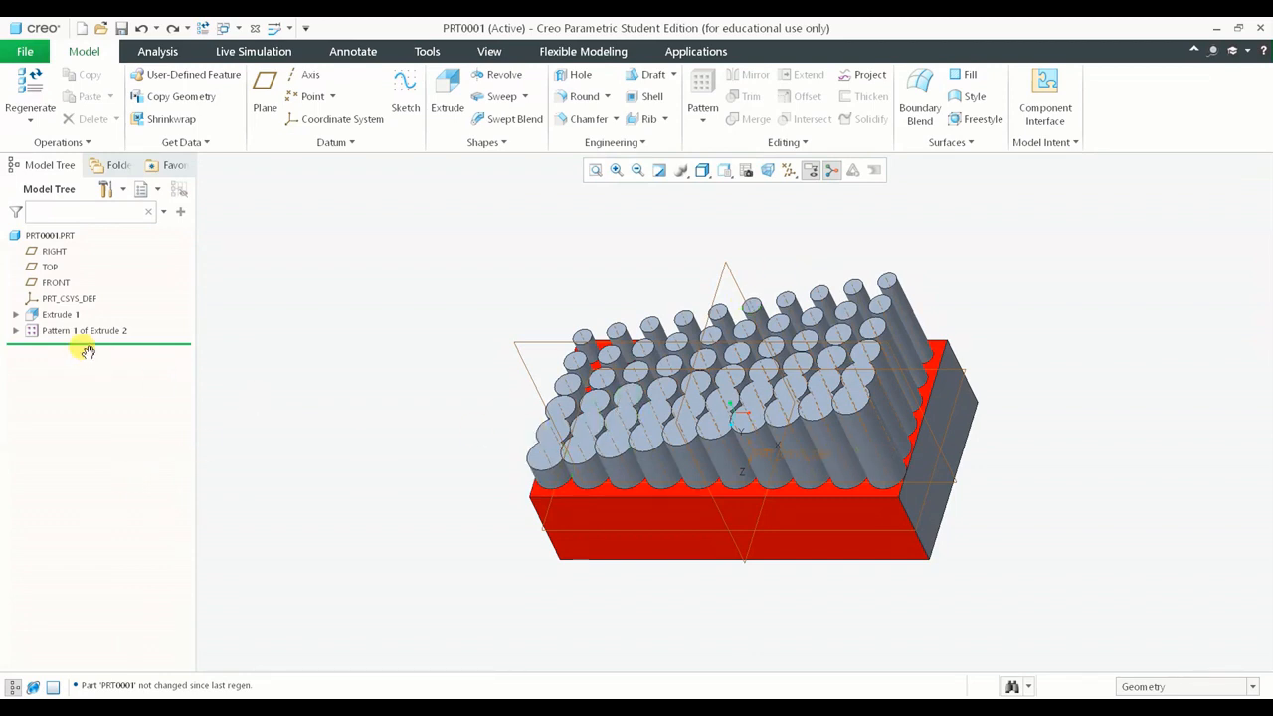
Delete the boss pattern feature from the Model Tree and confirm the deletion
click(83, 330)
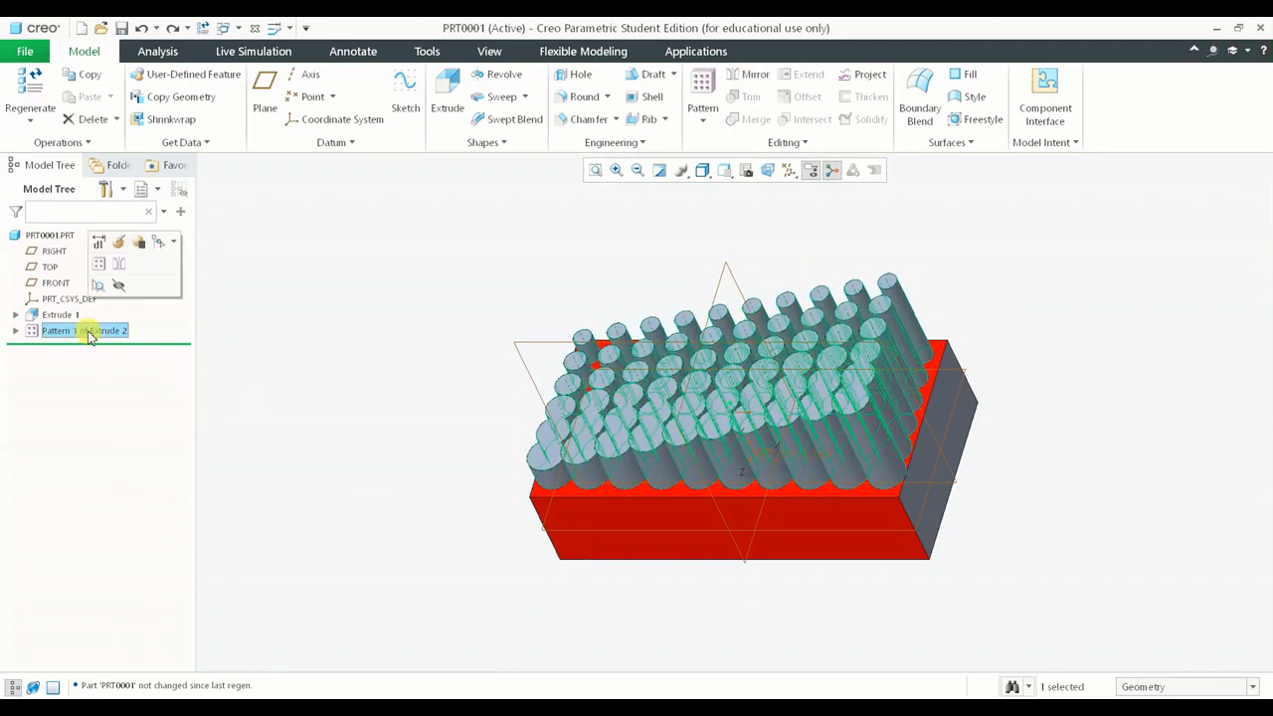
right_click(56, 330)
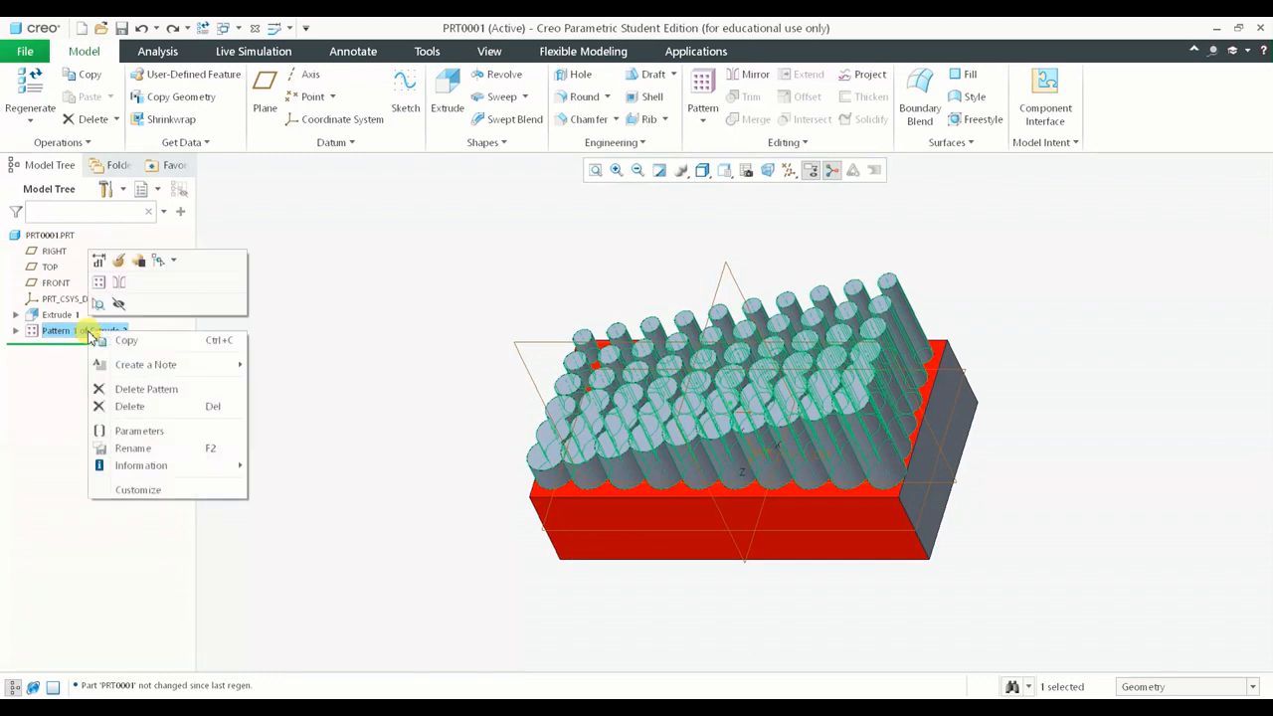
mouse_move(216, 387)
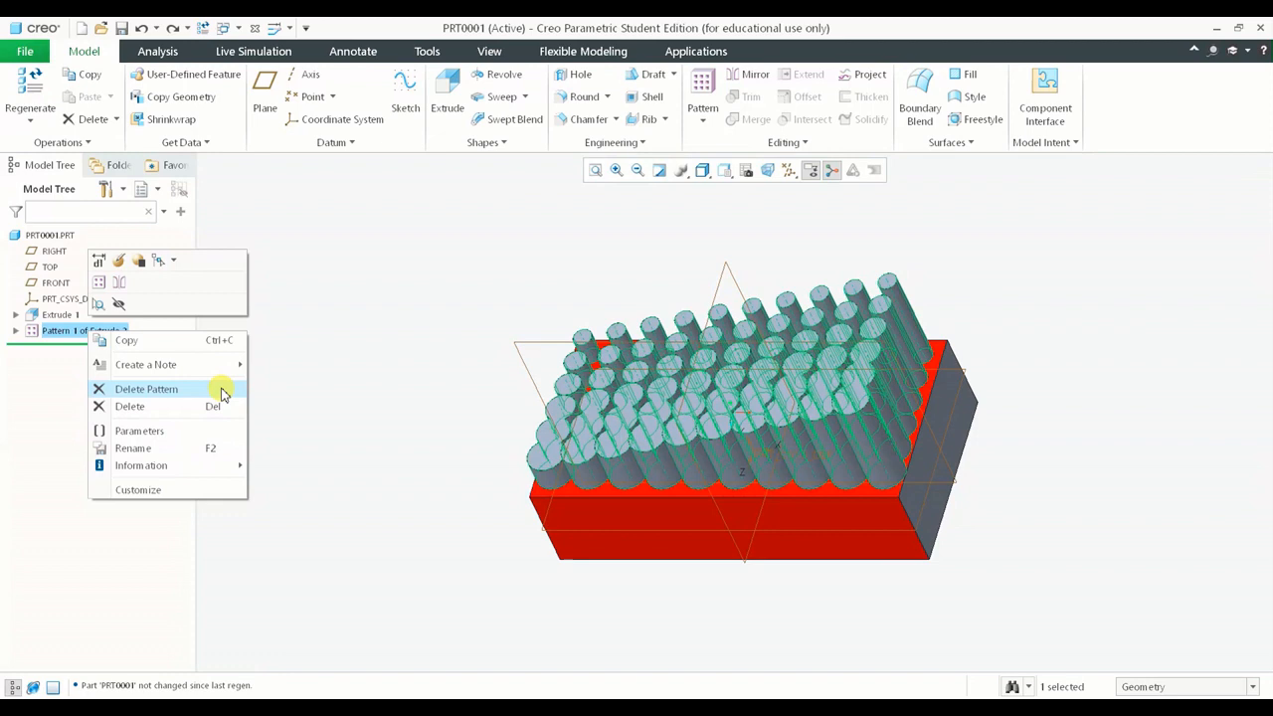
click(146, 389)
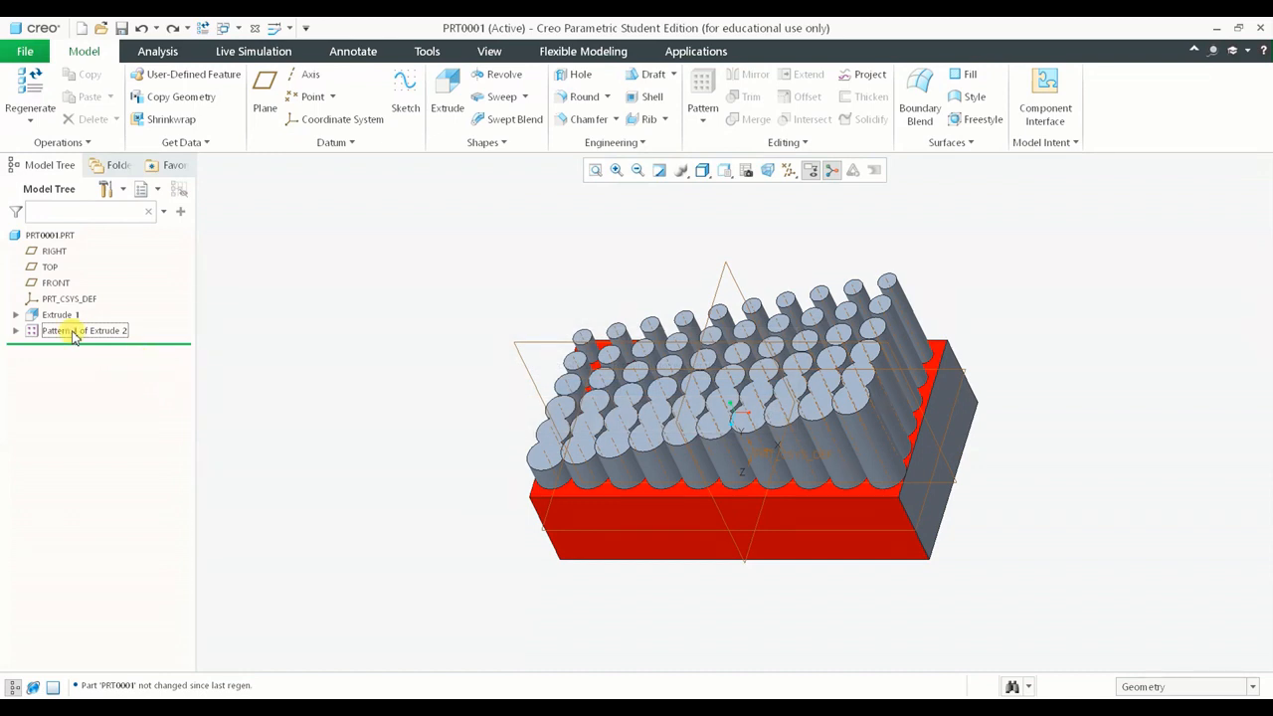
right_click(84, 331)
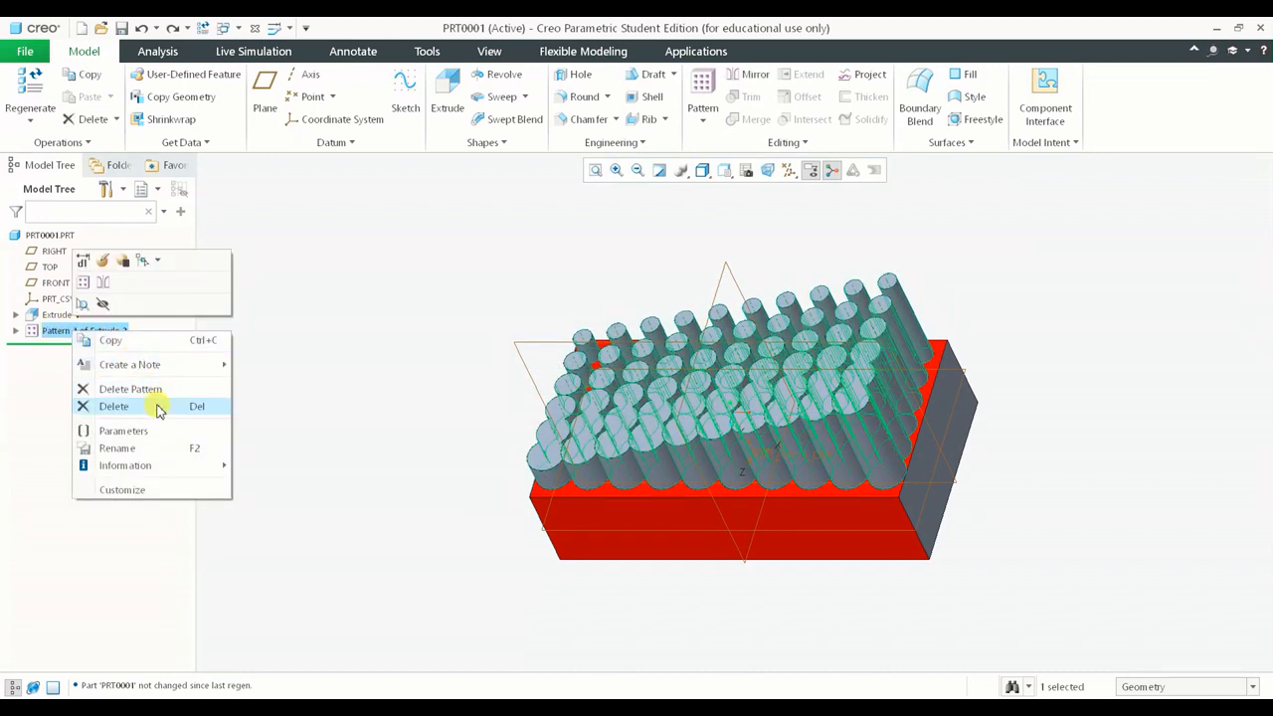
click(114, 405)
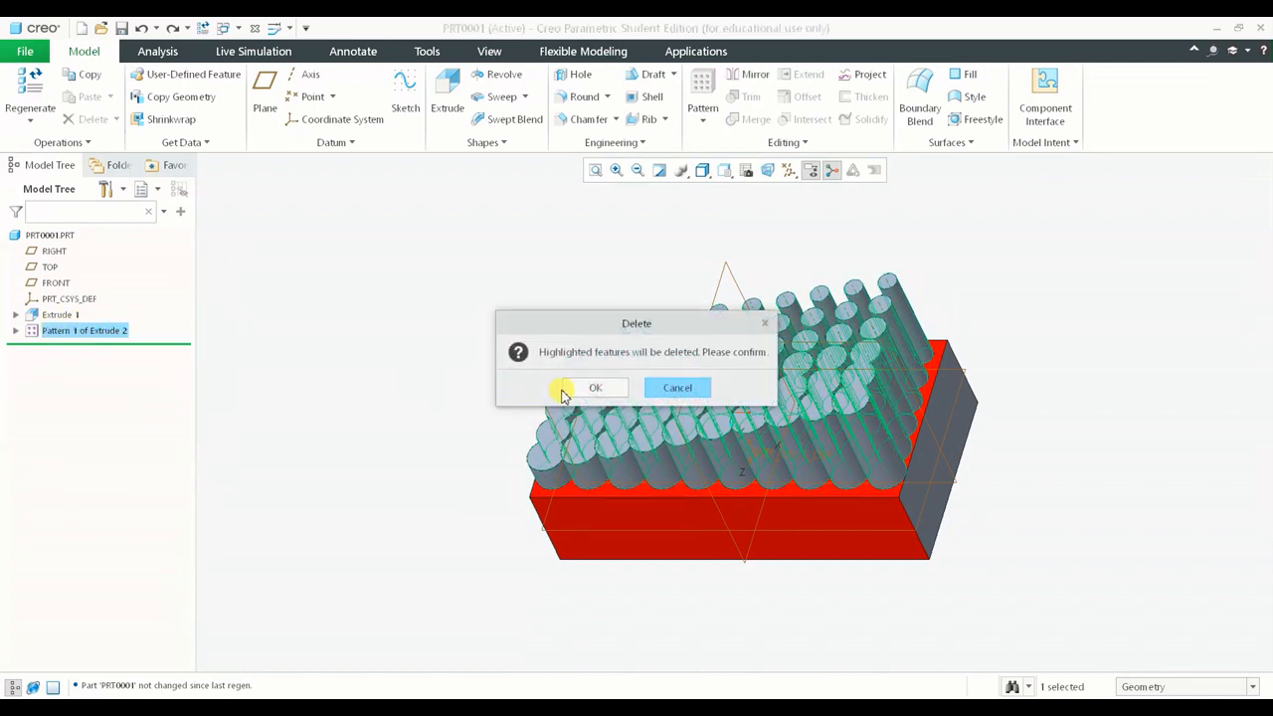
click(594, 387)
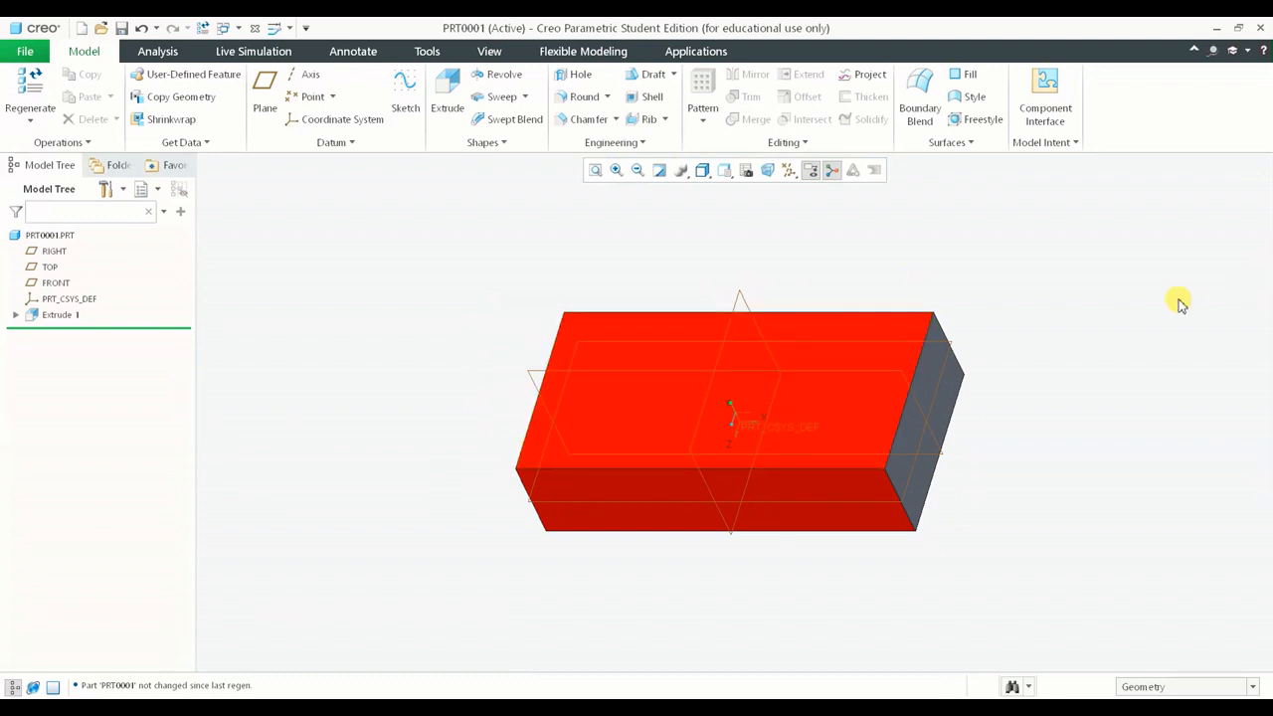
mouse_move(1173, 297)
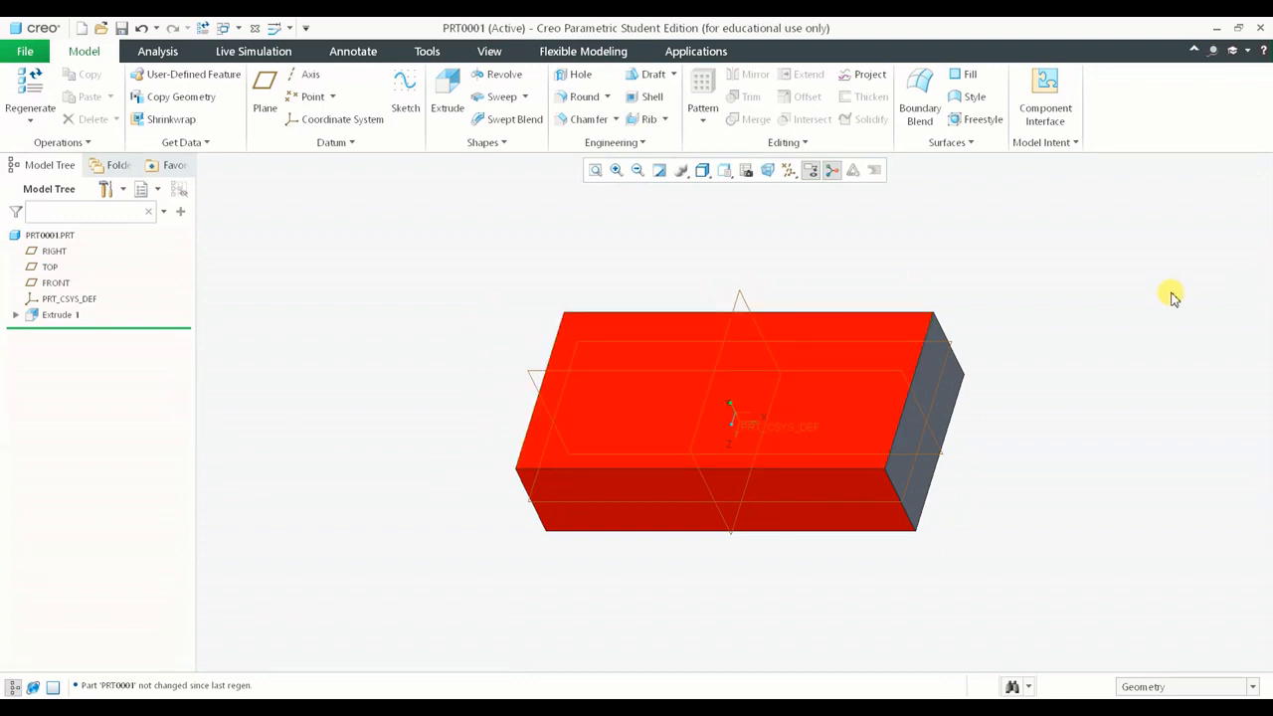
mouse_move(972, 335)
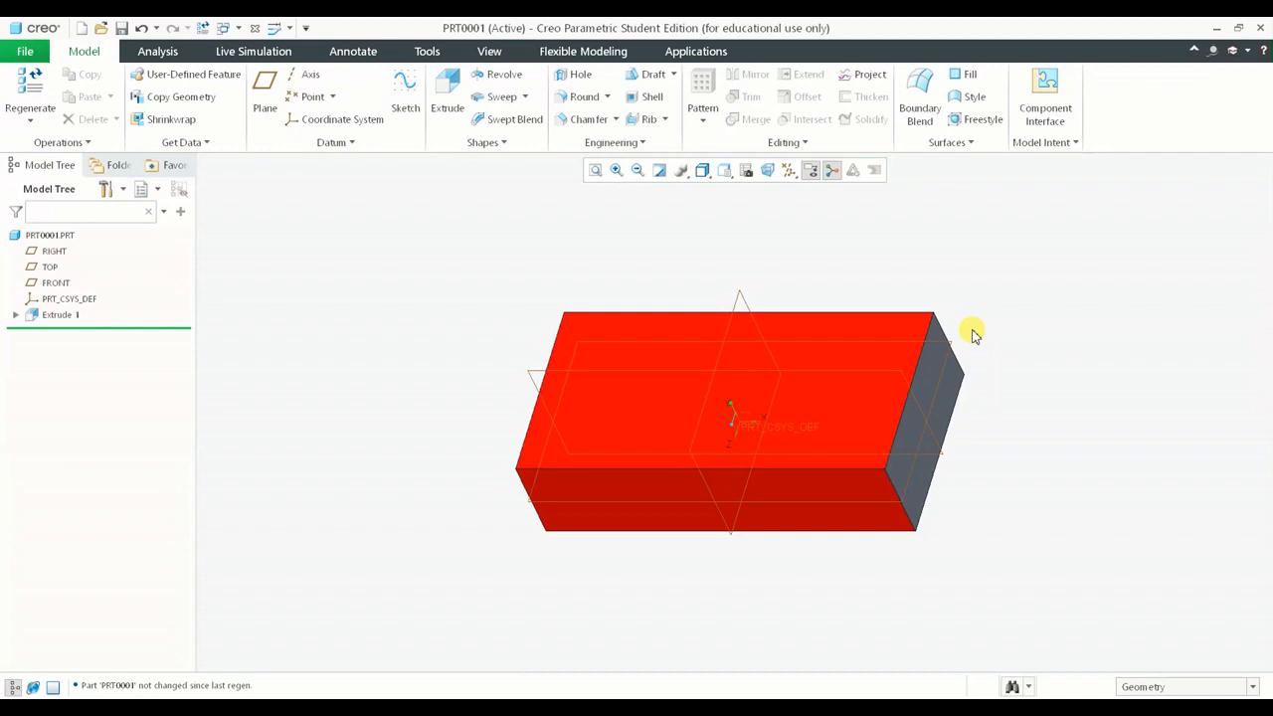
mouse_move(976, 322)
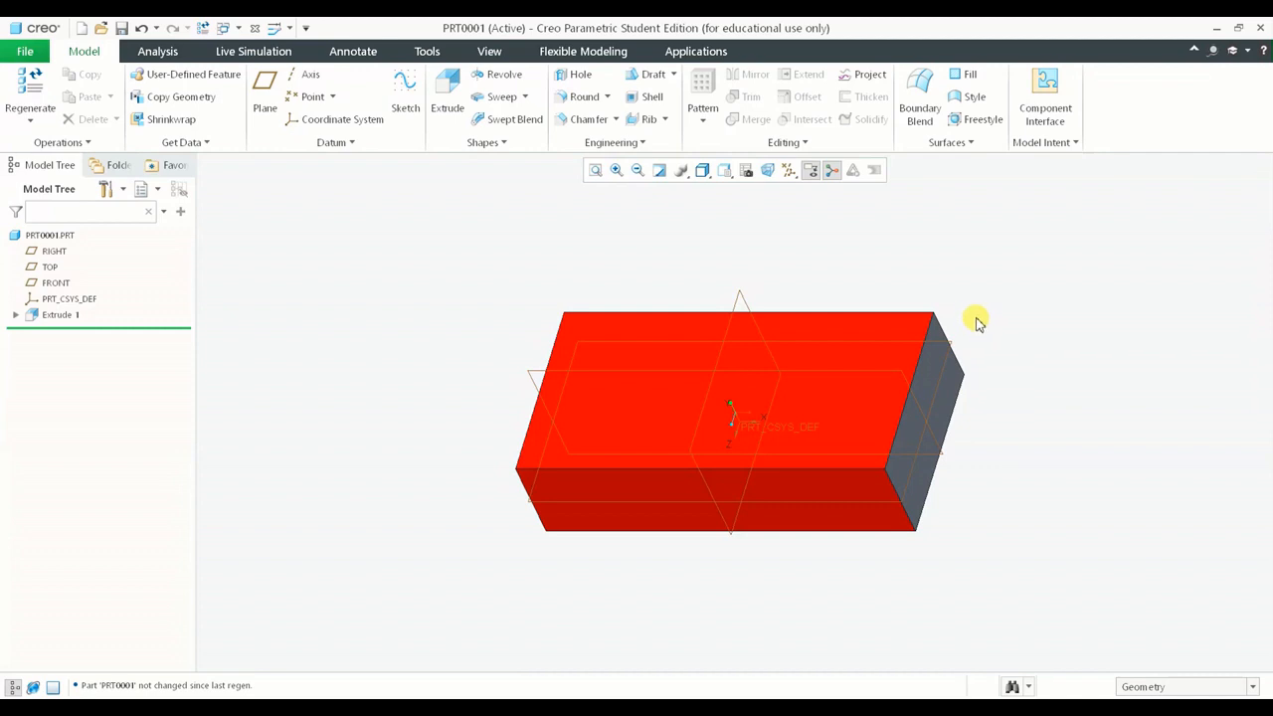
mouse_move(147, 28)
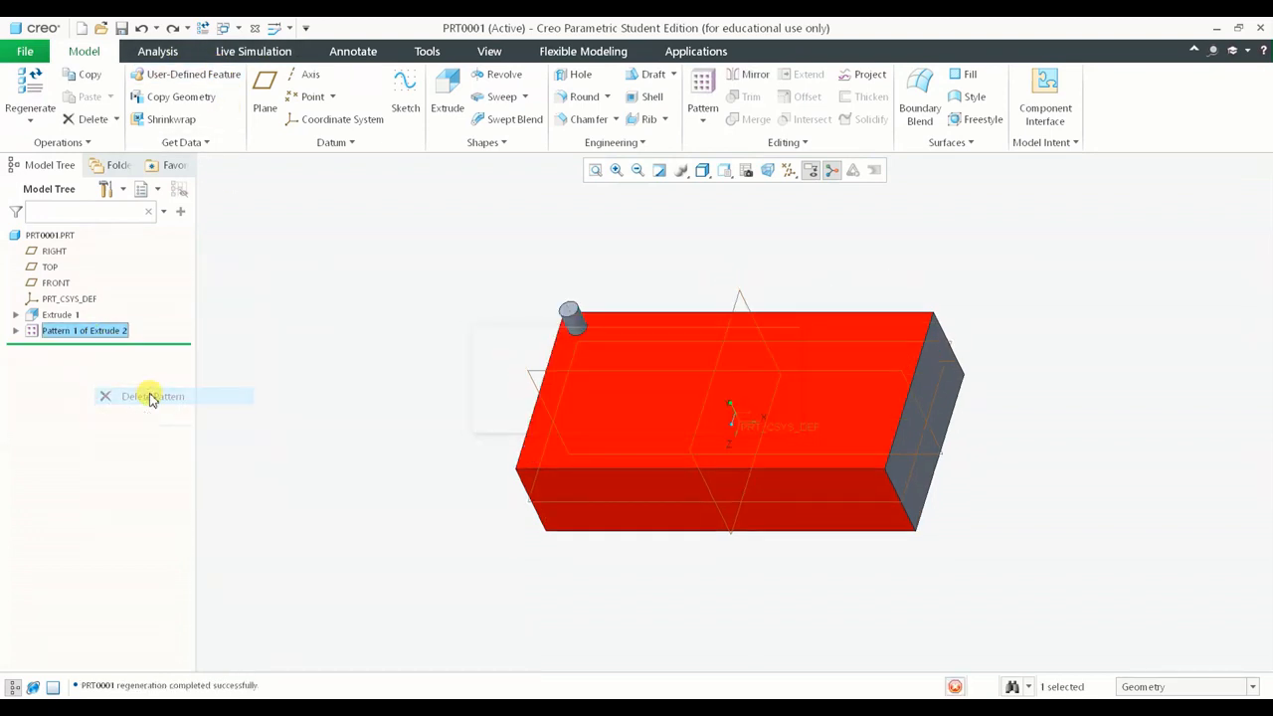
Keep only the original boss, then cancel the Direction pattern setup without saving
click(152, 396)
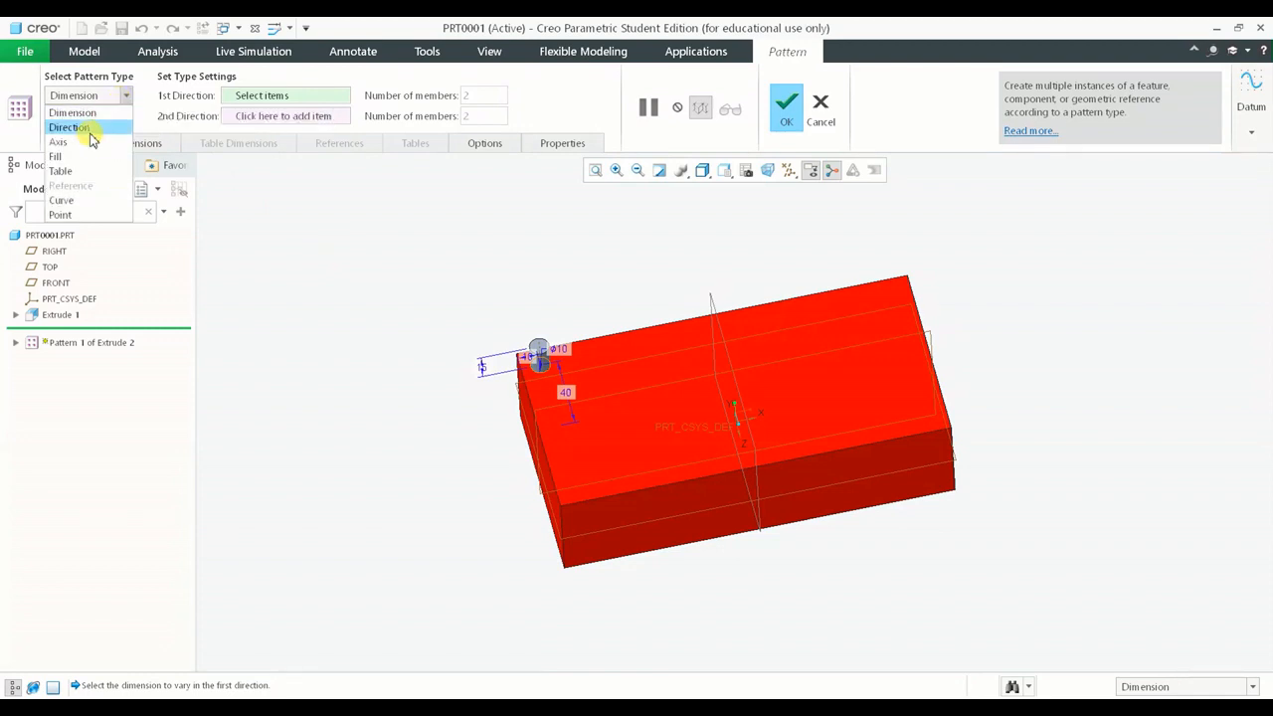
click(69, 127)
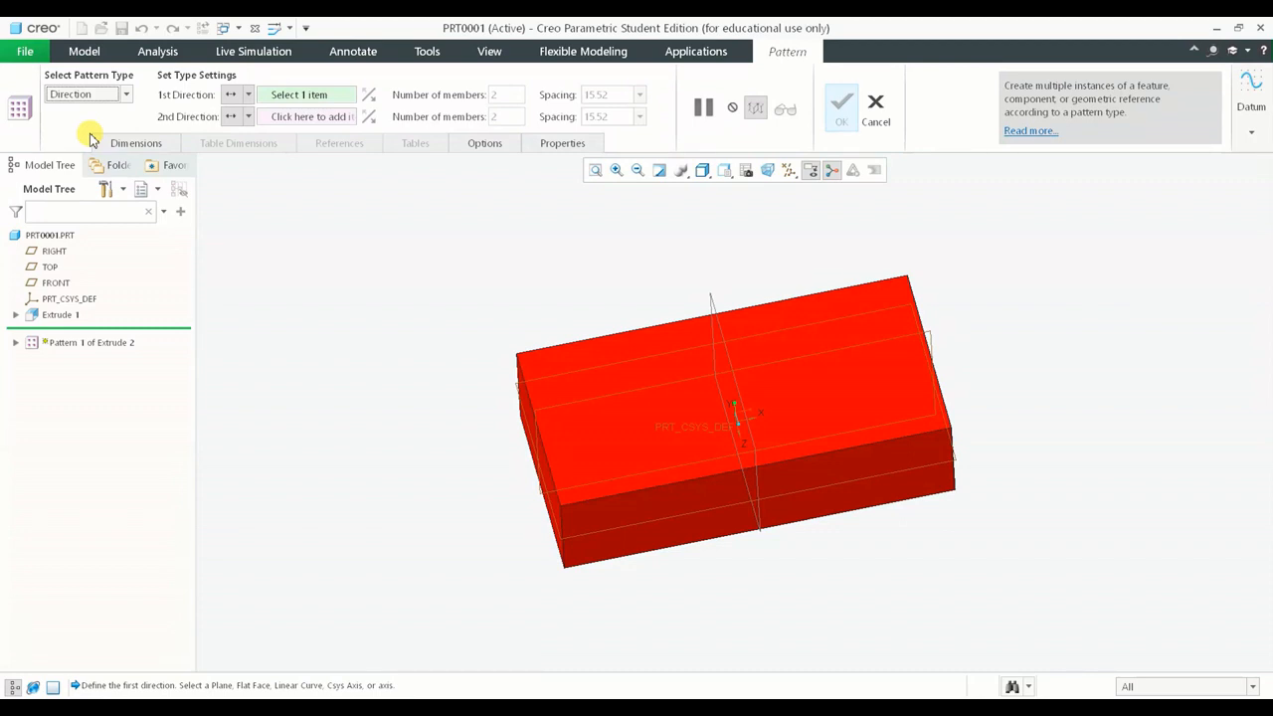
mouse_move(462, 202)
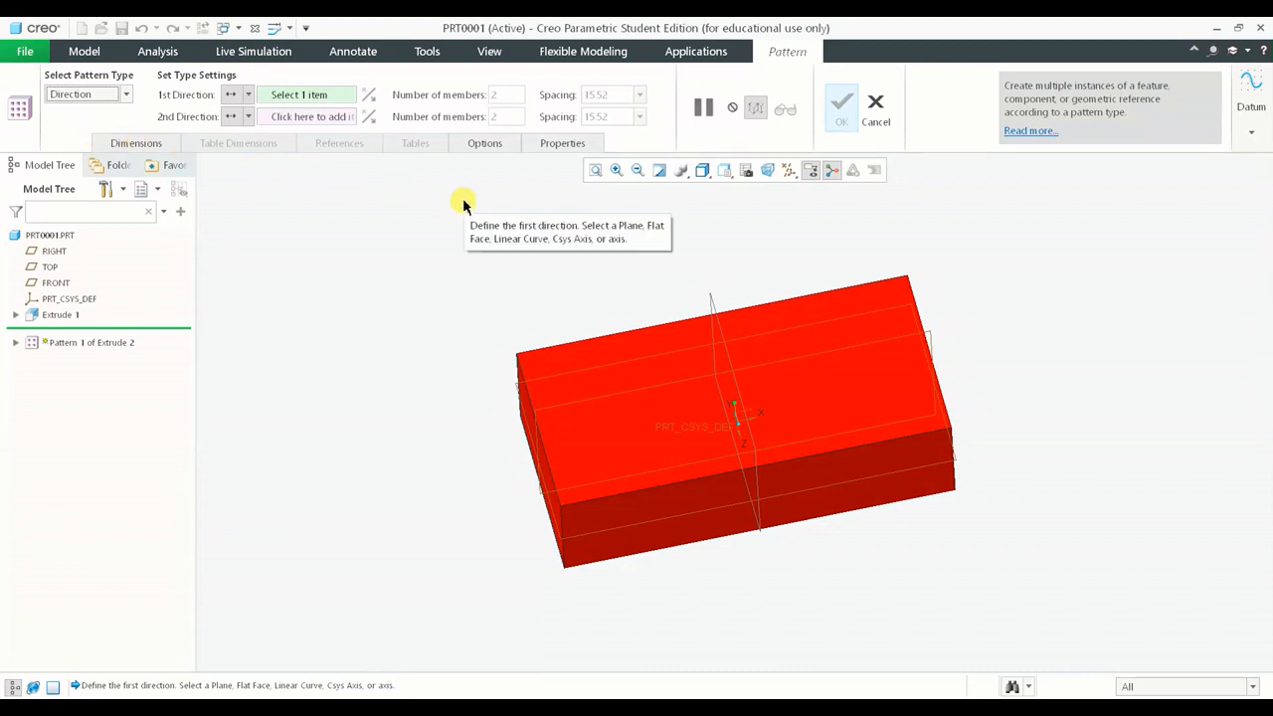
click(736, 470)
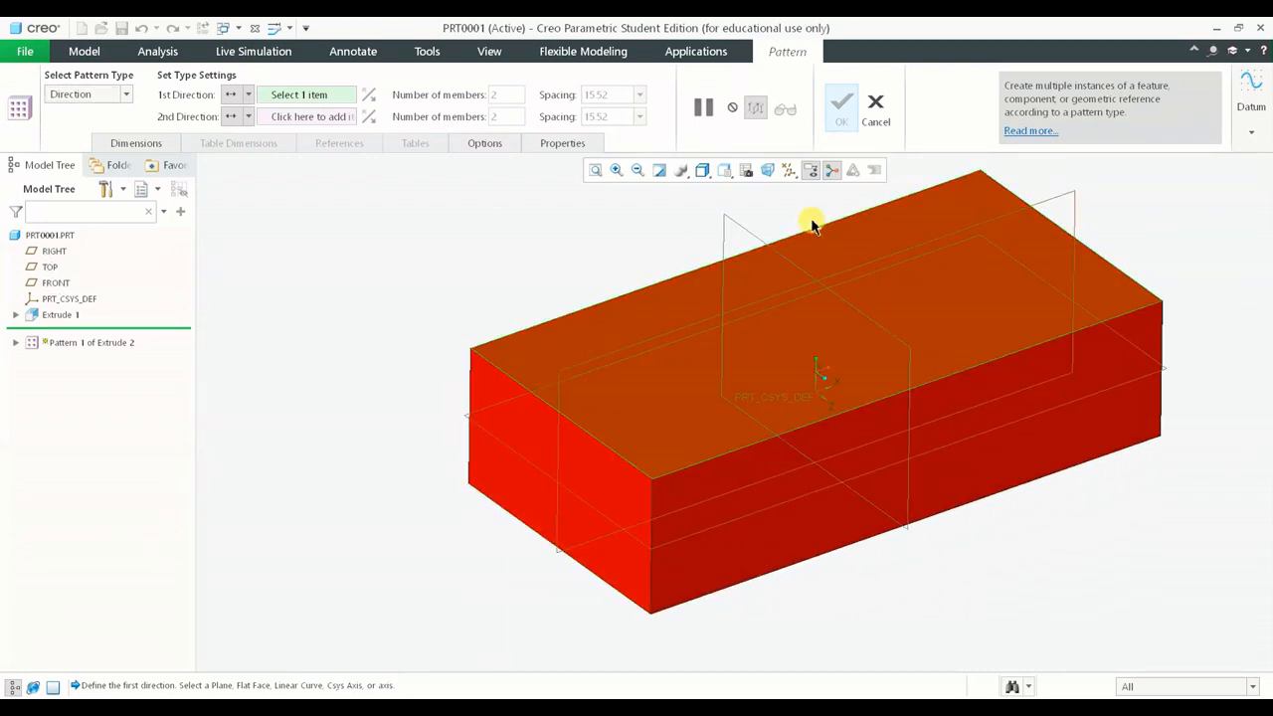
click(875, 101)
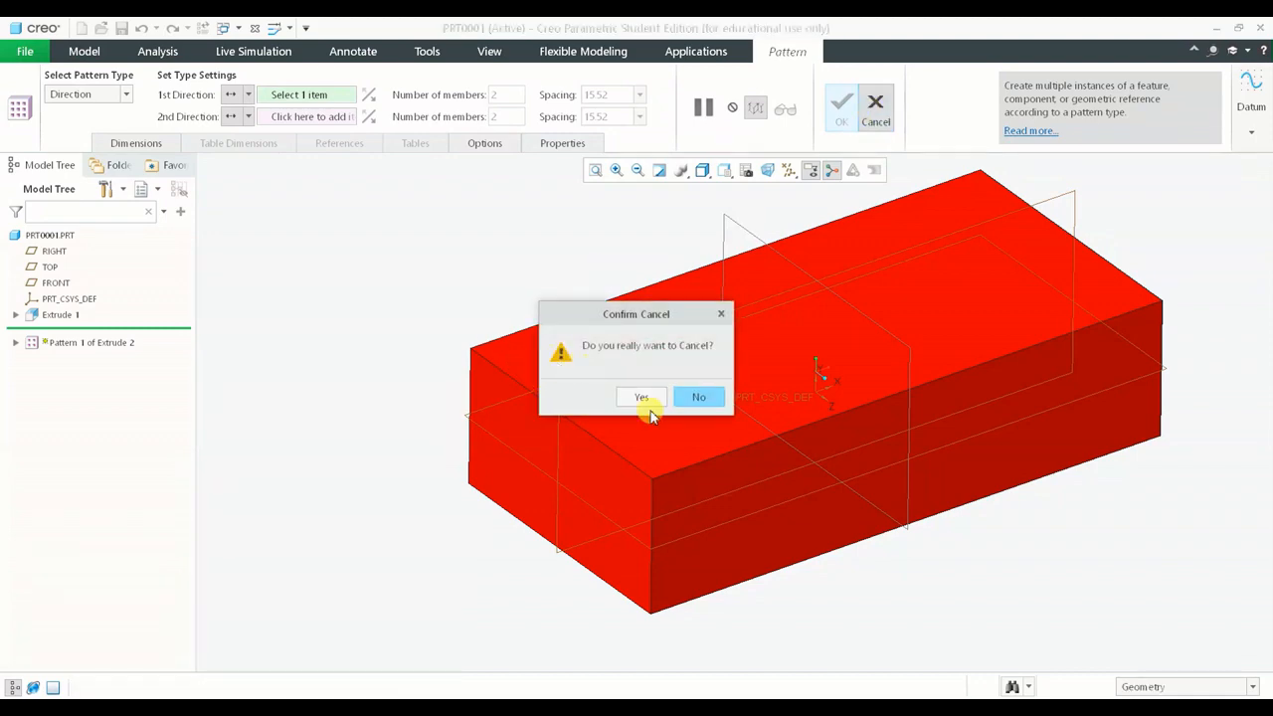
click(640, 397)
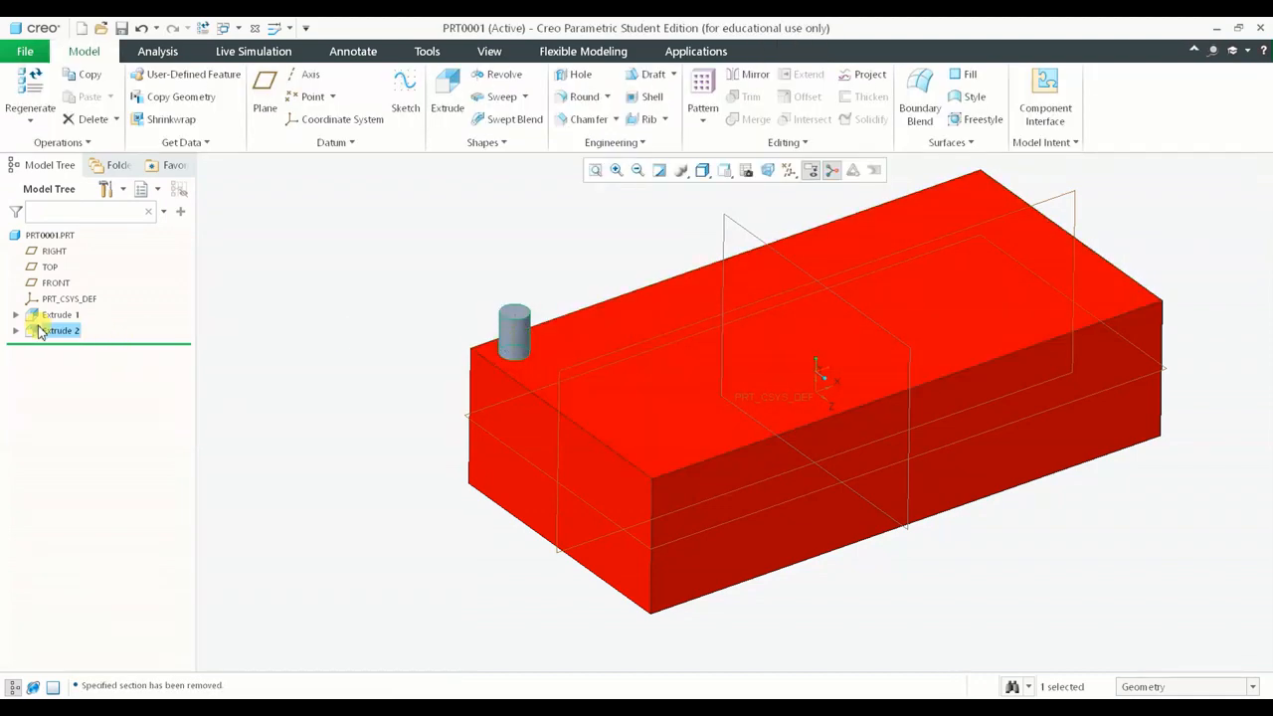
Confirm the Extrude 2 boss unchanged and start a Direction-type pattern of it
double_click(62, 331)
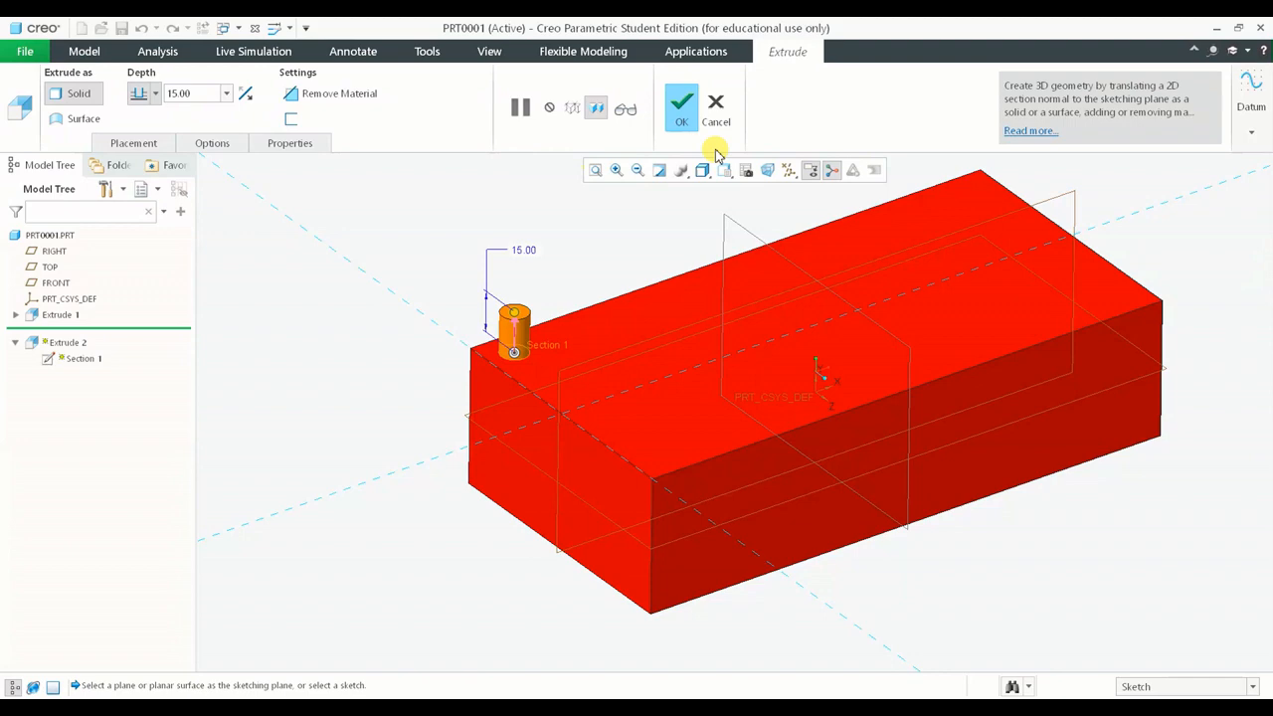
click(681, 107)
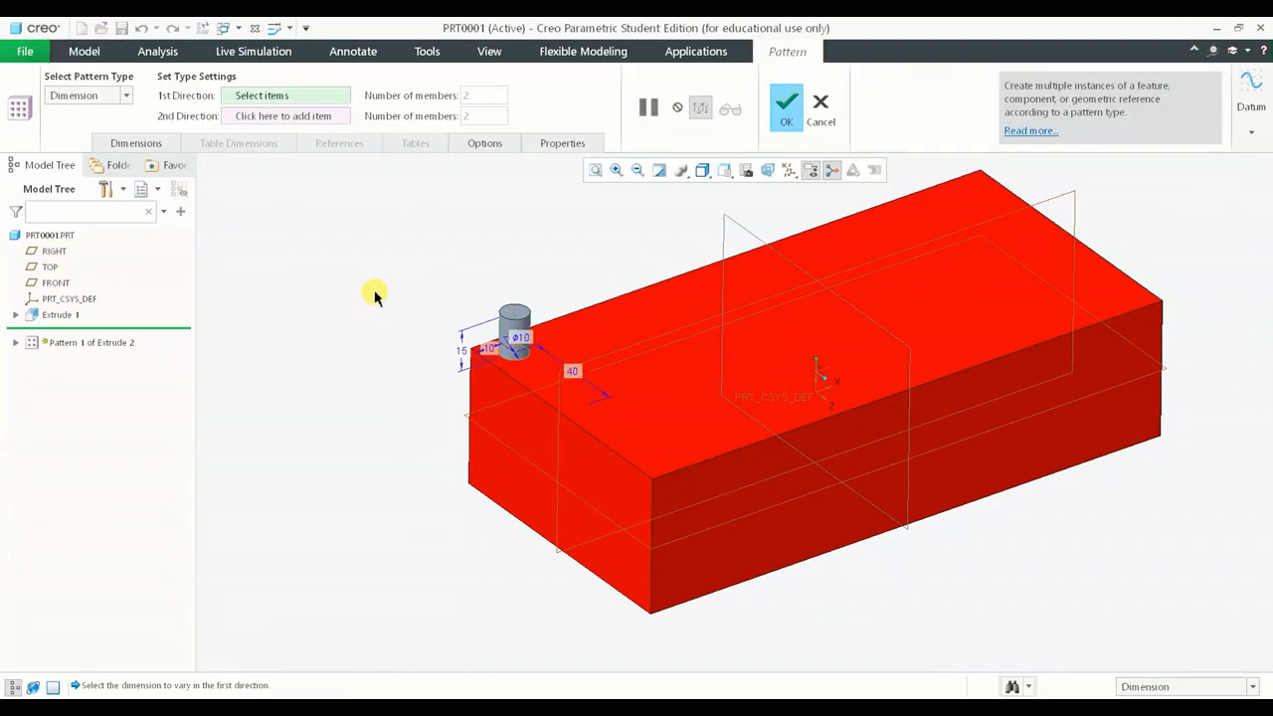
click(126, 94)
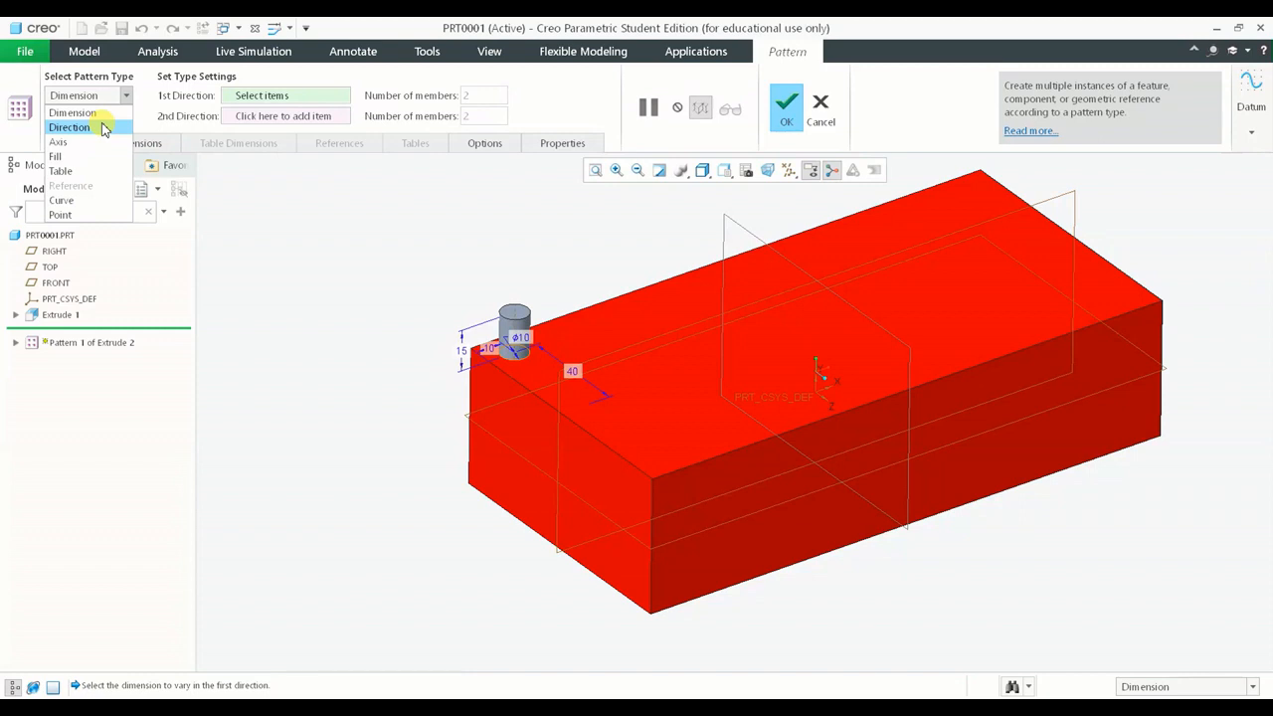
click(69, 127)
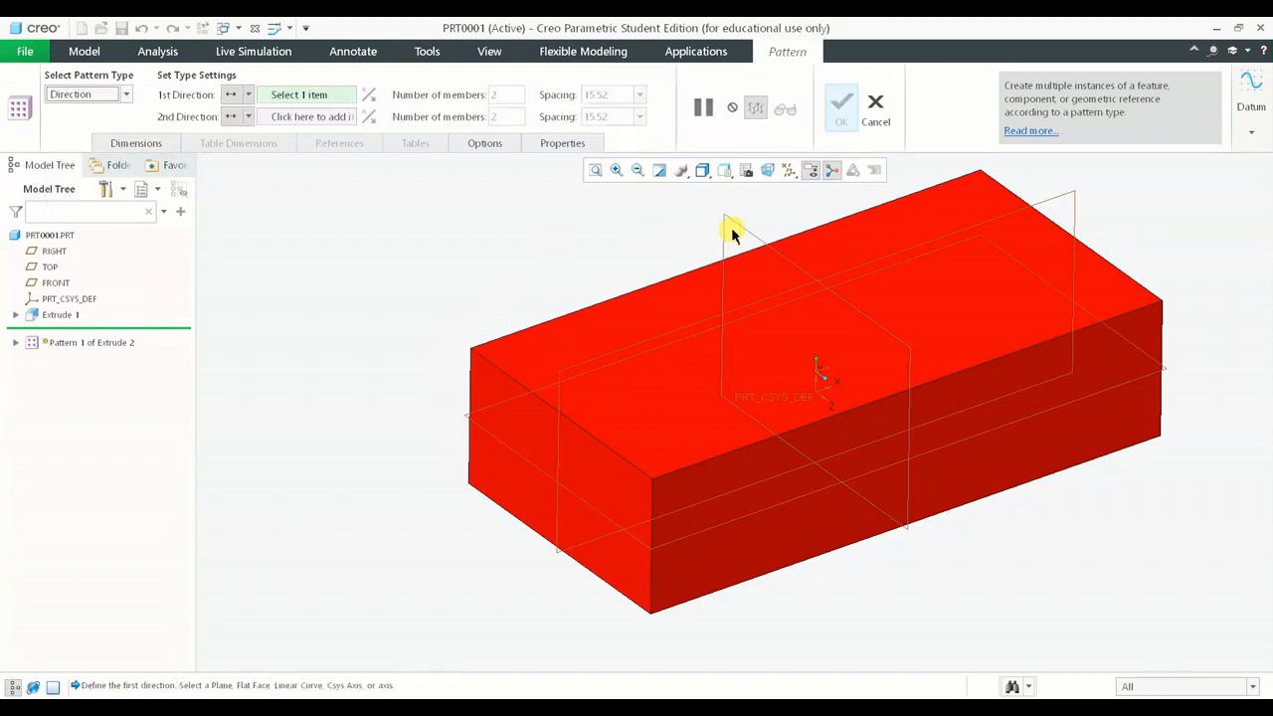
Create a five-boss row pattern along the RIGHT datum plane direction
click(731, 229)
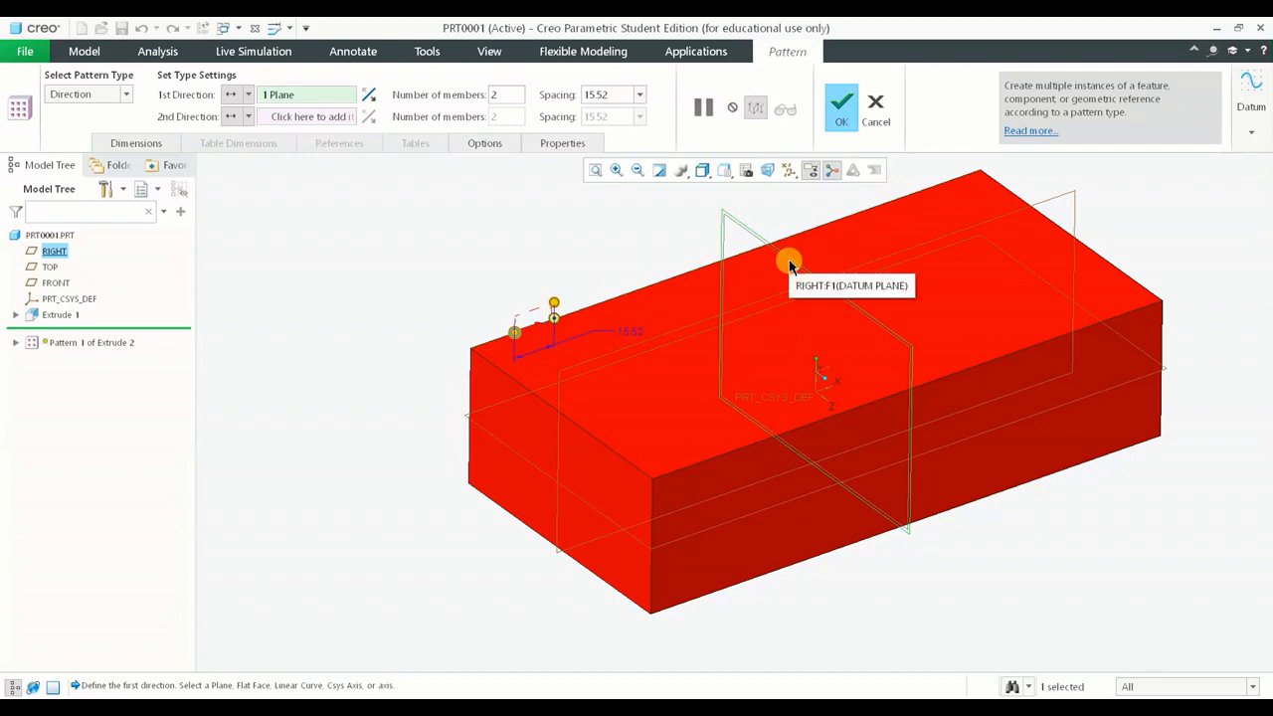
mouse_move(669, 285)
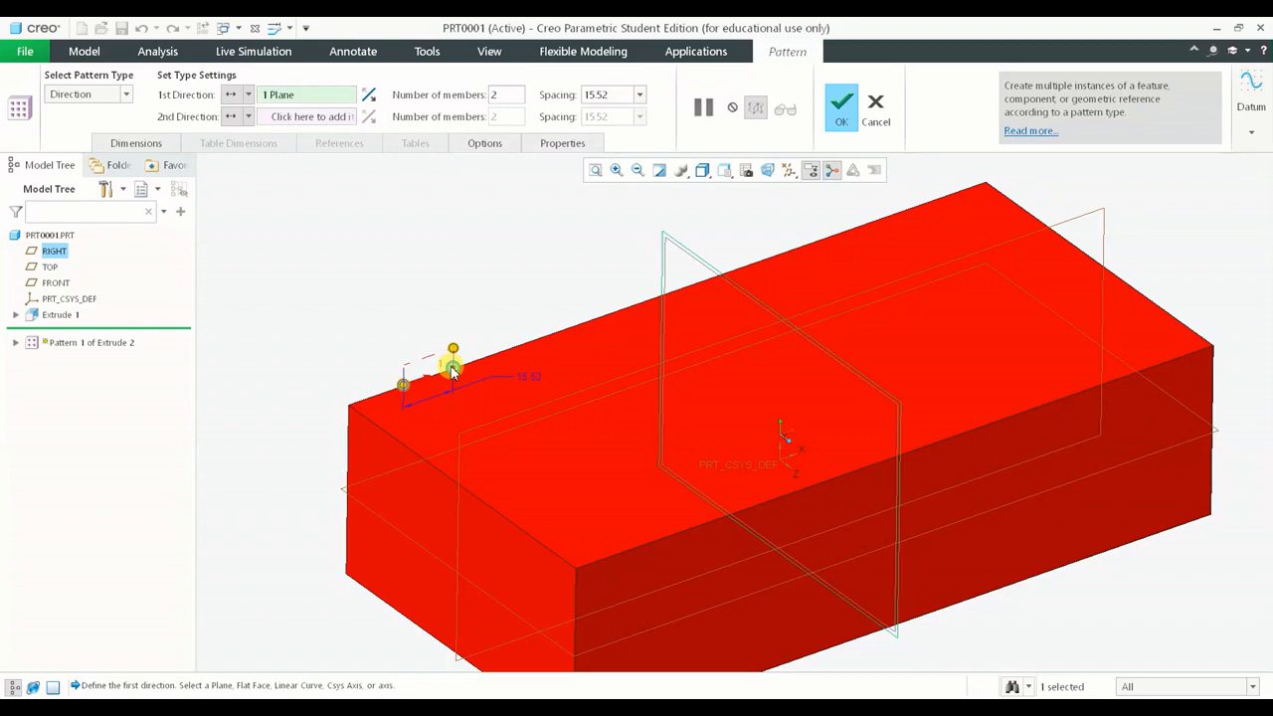
mouse_move(482, 348)
text(5)
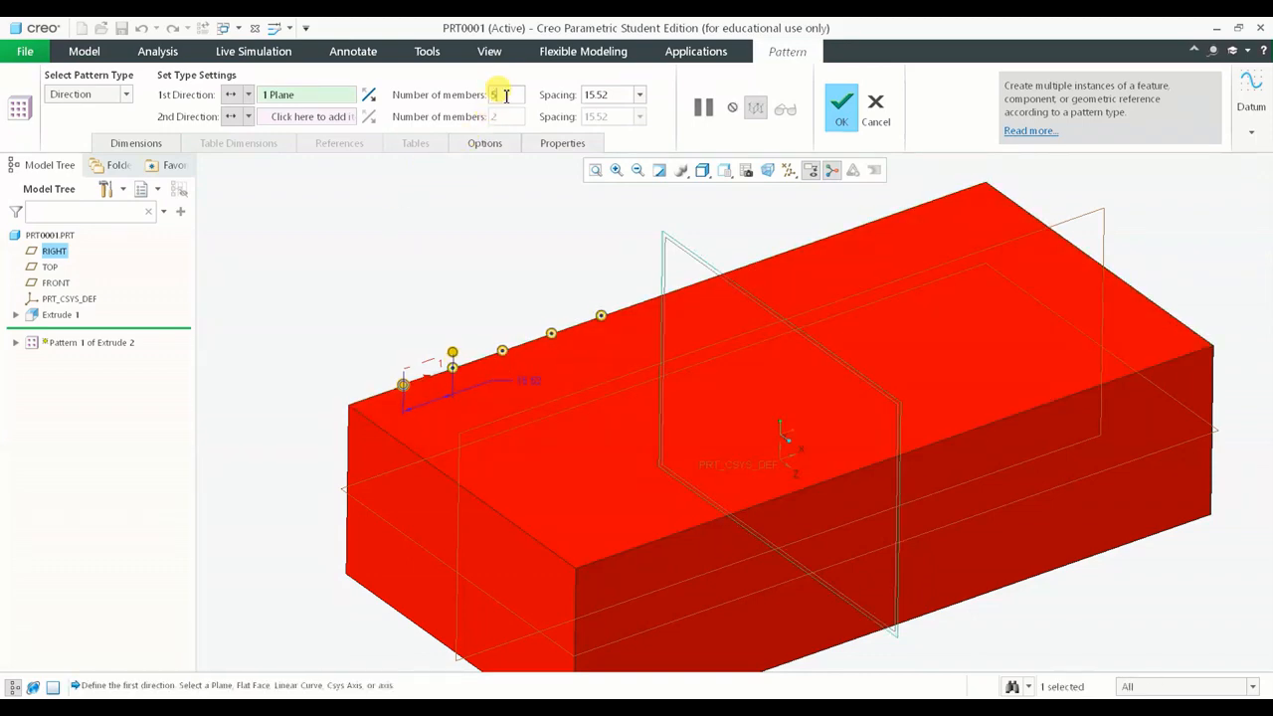
click(840, 103)
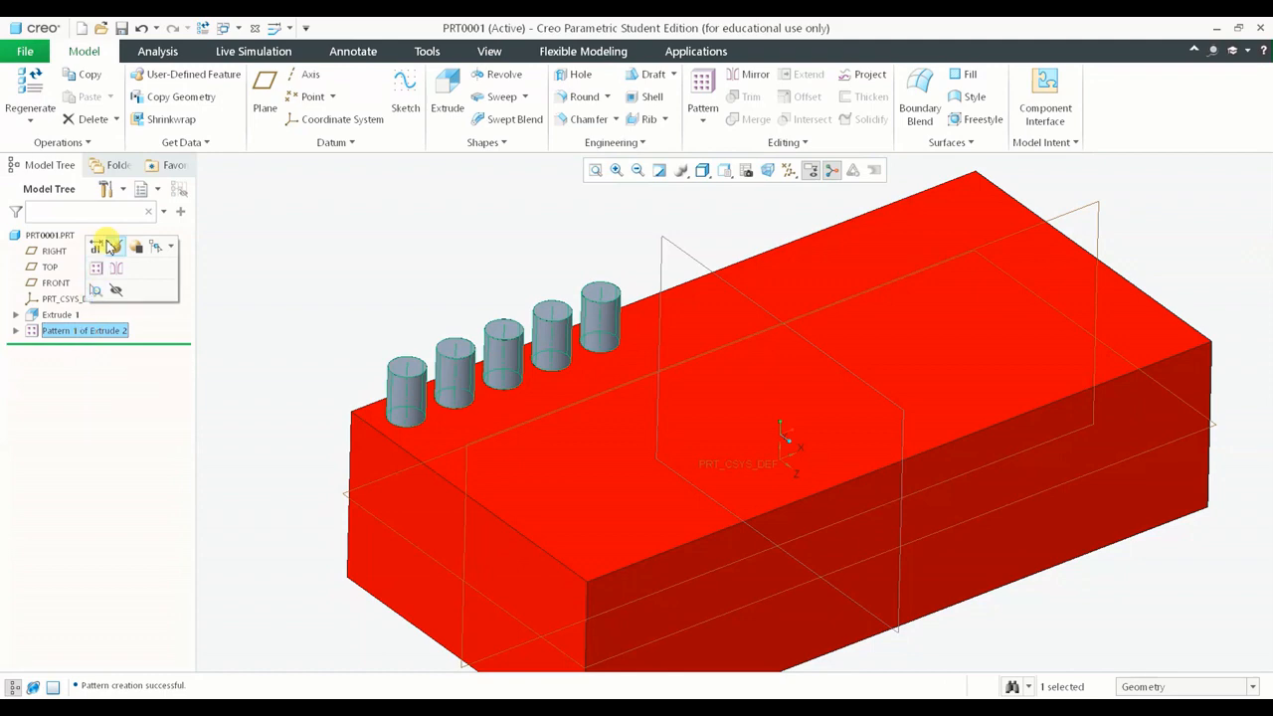
click(96, 267)
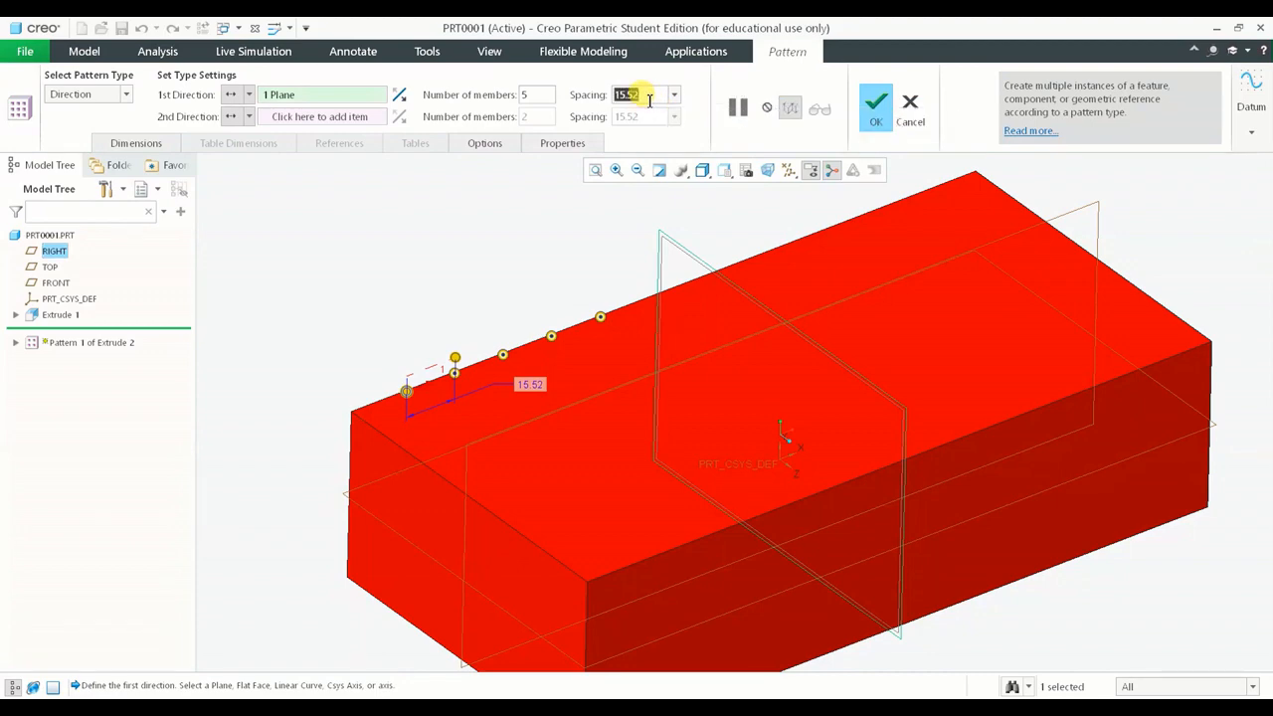
Change the spacing between the five bosses to 41.20 and apply it
text(30.00)
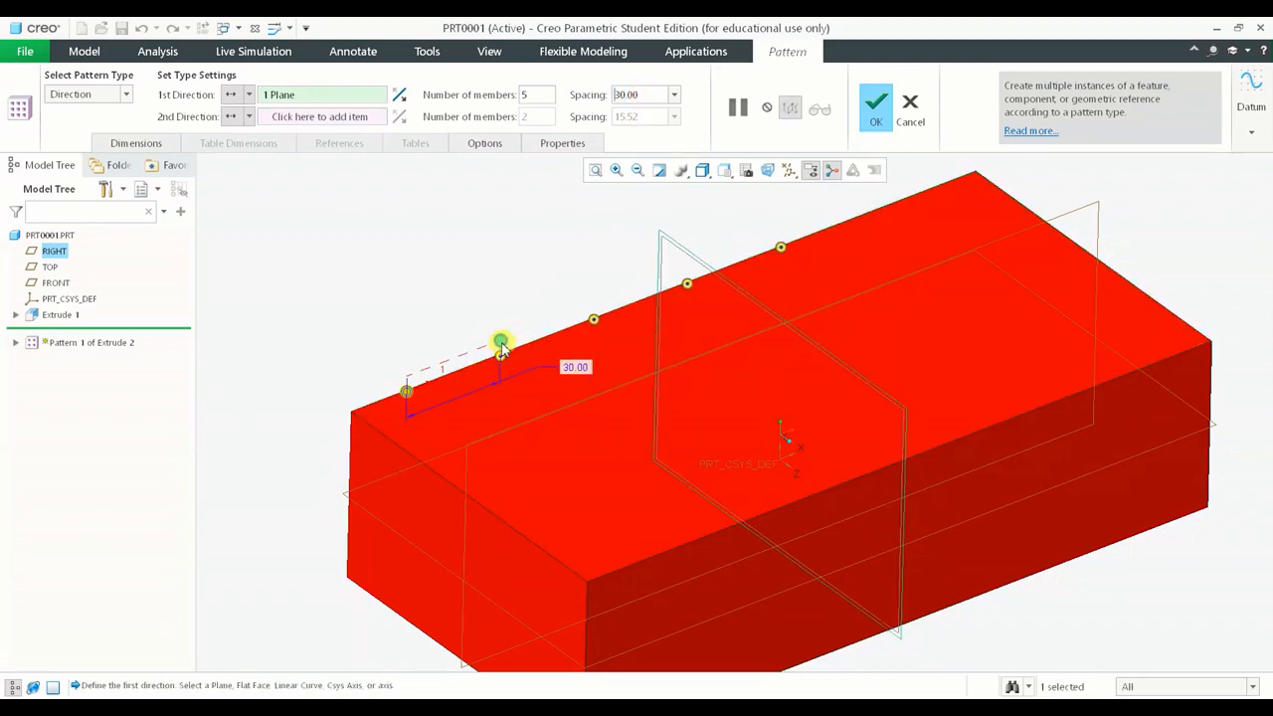
drag(500, 341, 507, 330)
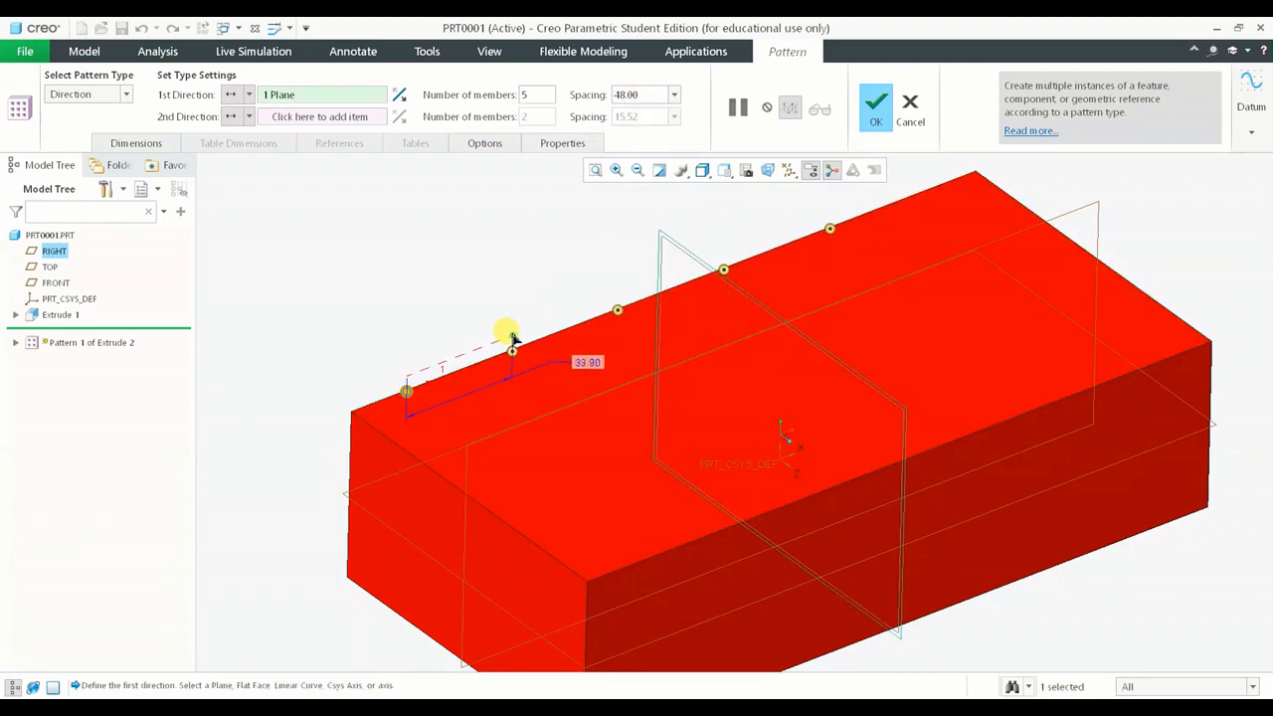
drag(507, 333, 525, 343)
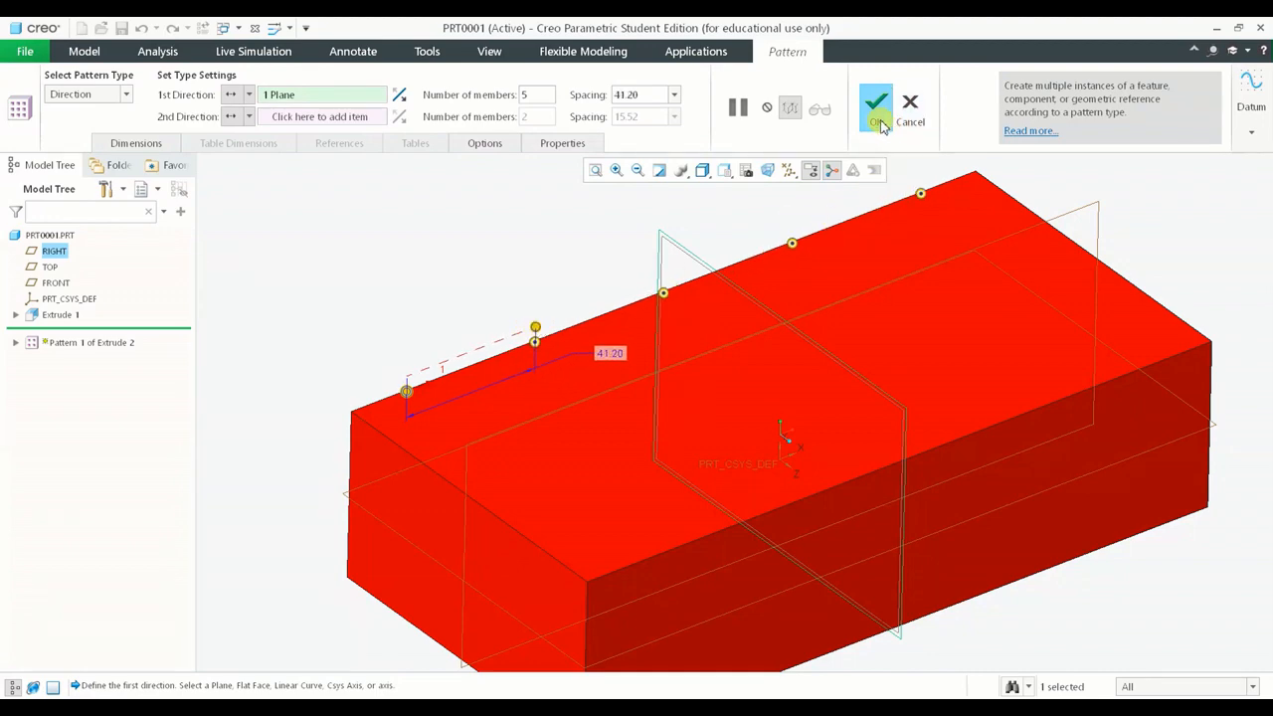
click(875, 102)
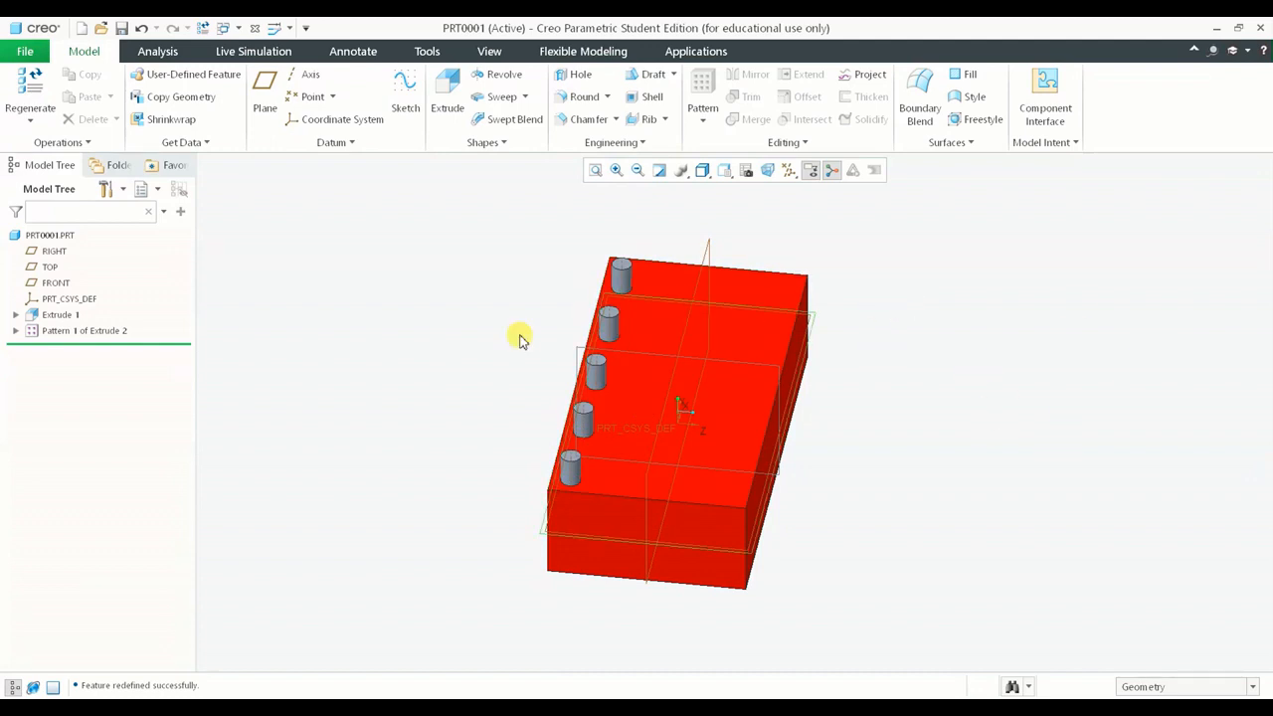
Pattern the boss row along the FRONT plane into 4 rows spaced 27.10 apart
click(83, 330)
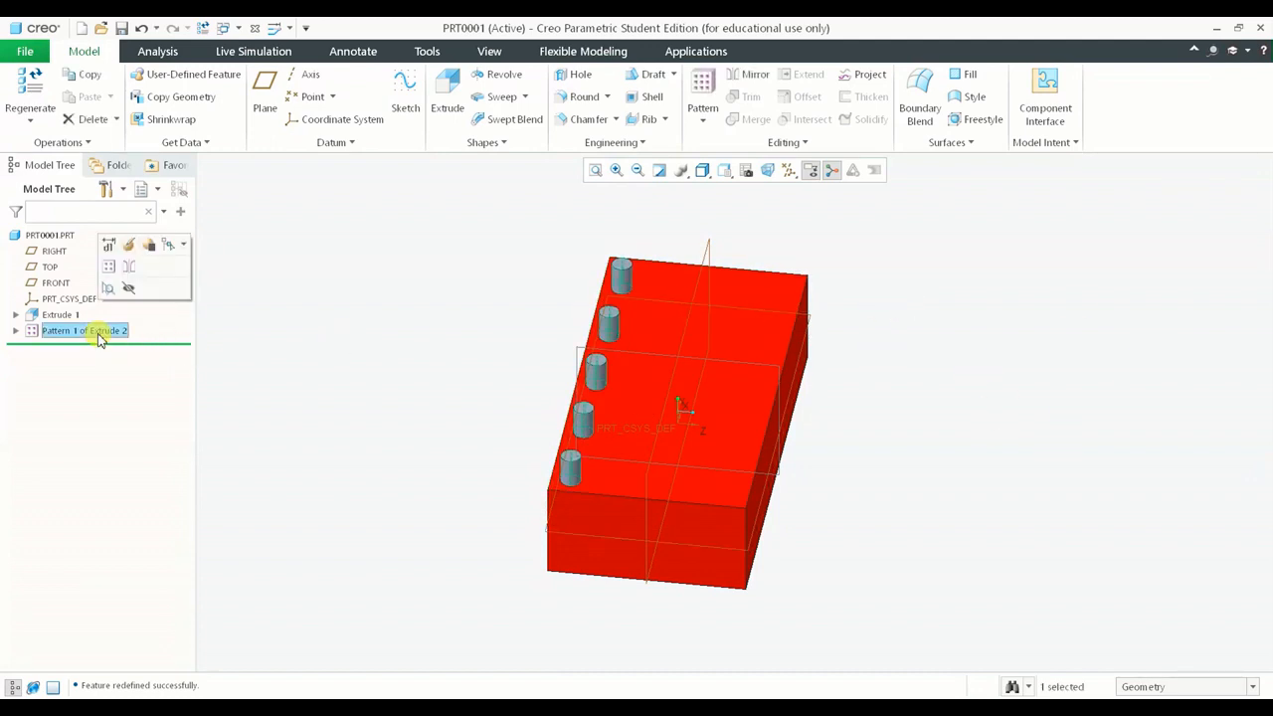
double_click(83, 330)
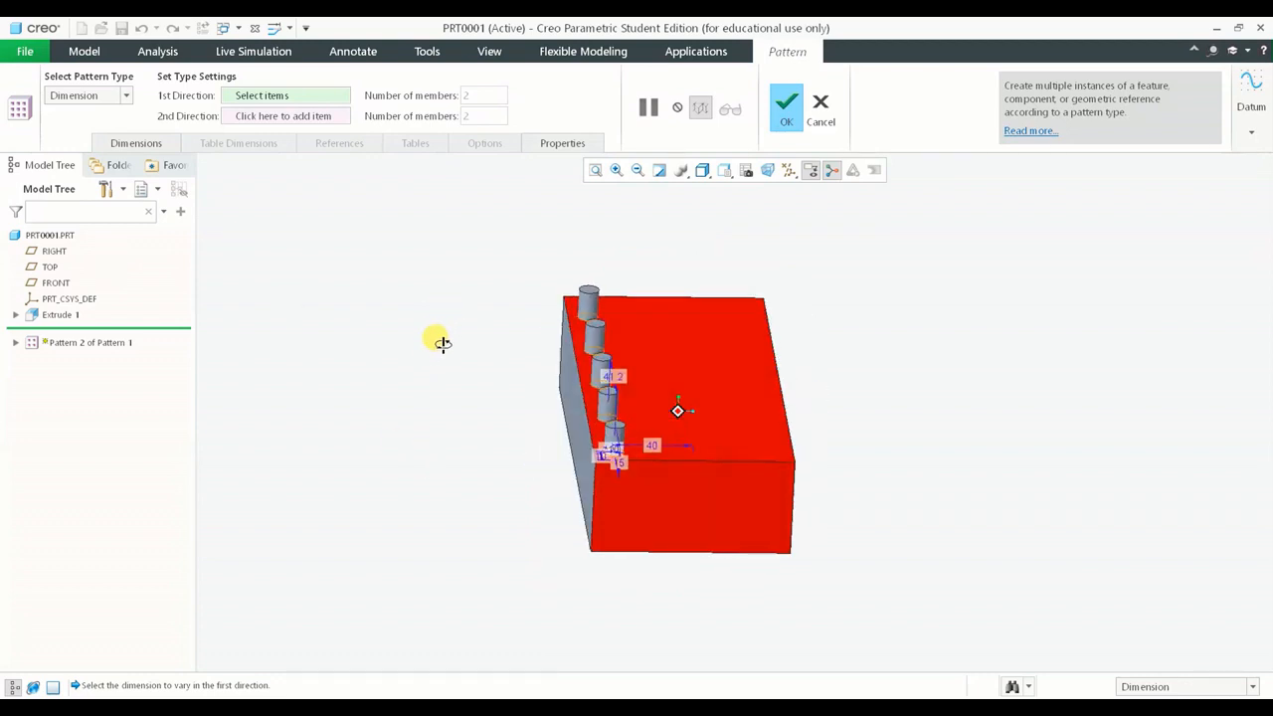
click(88, 95)
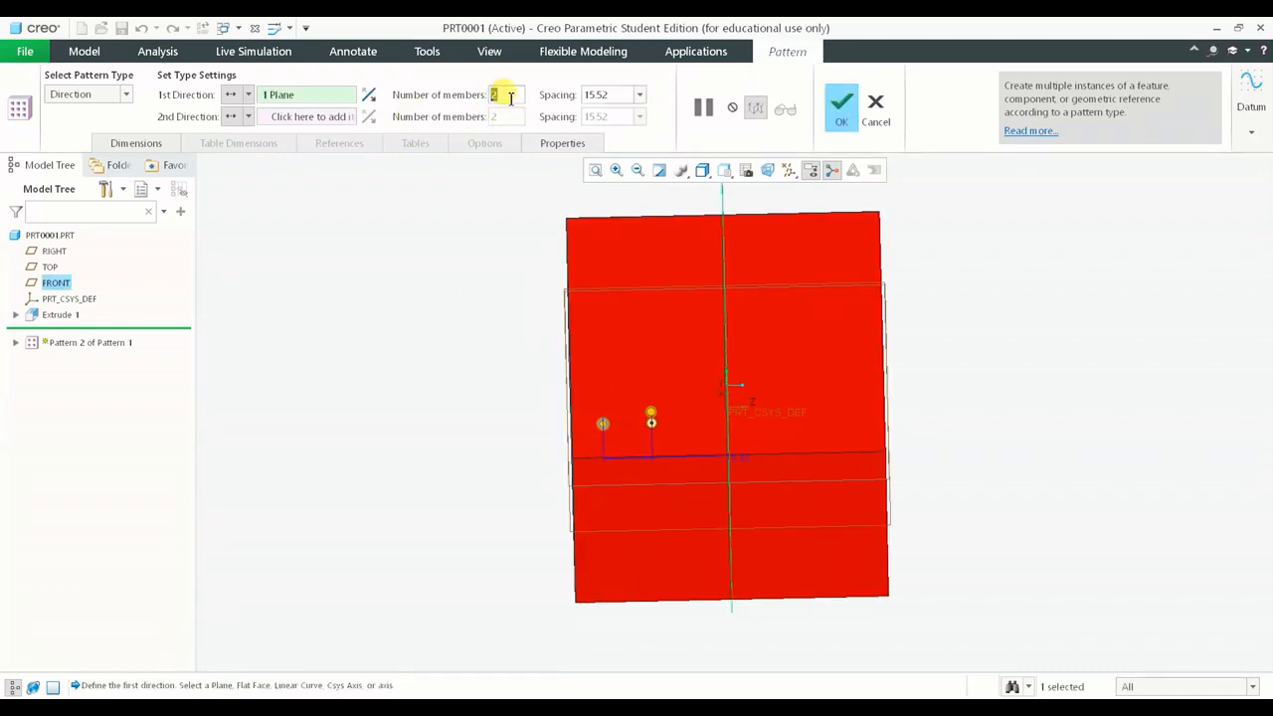
text(4)
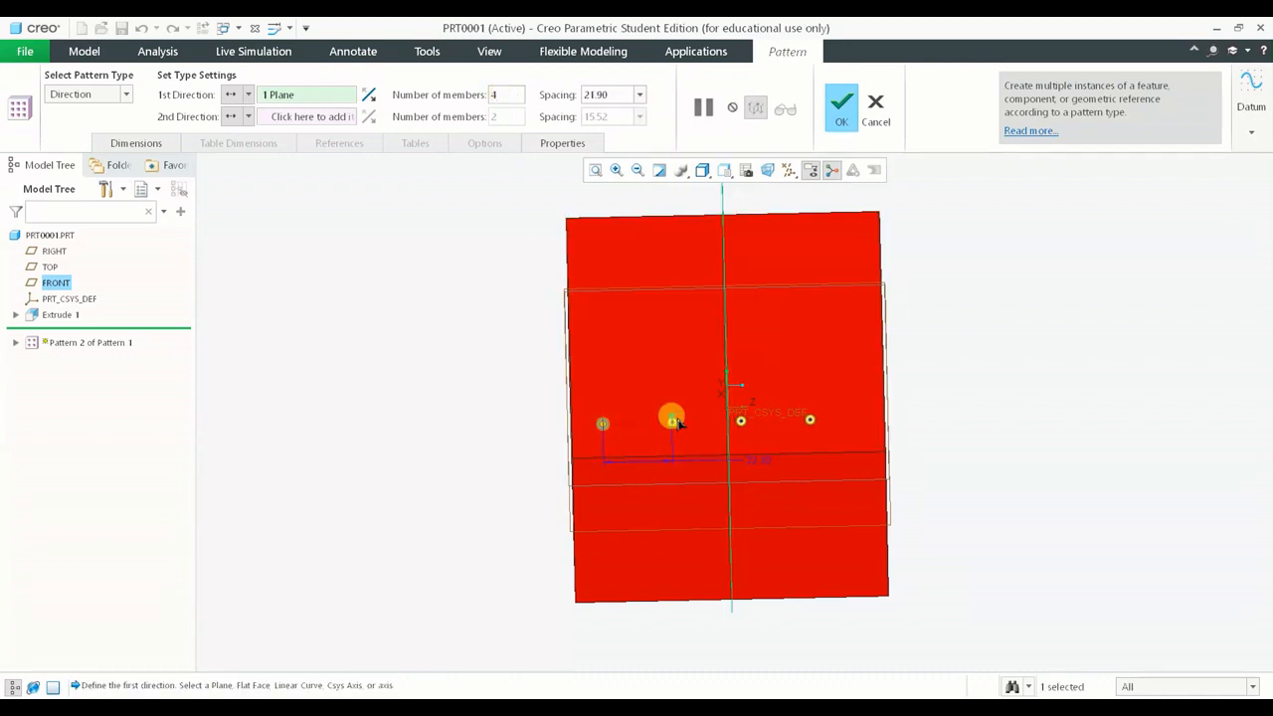
drag(674, 417, 686, 420)
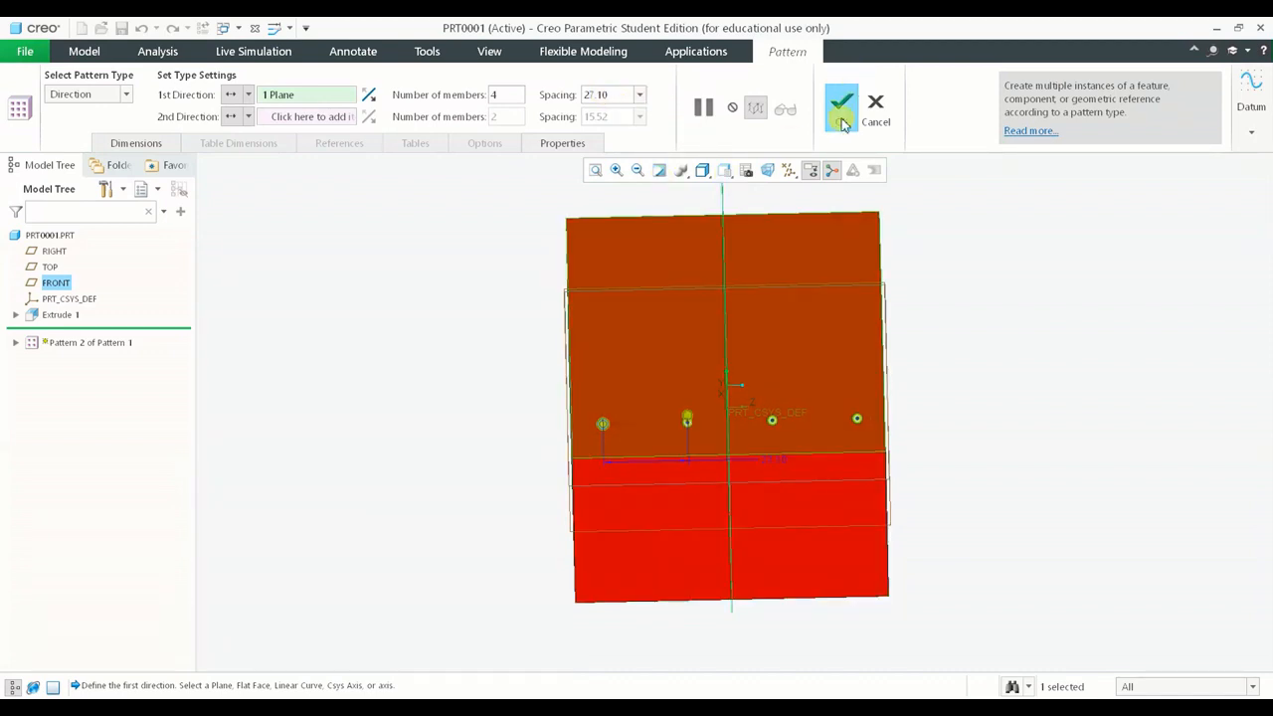
click(841, 103)
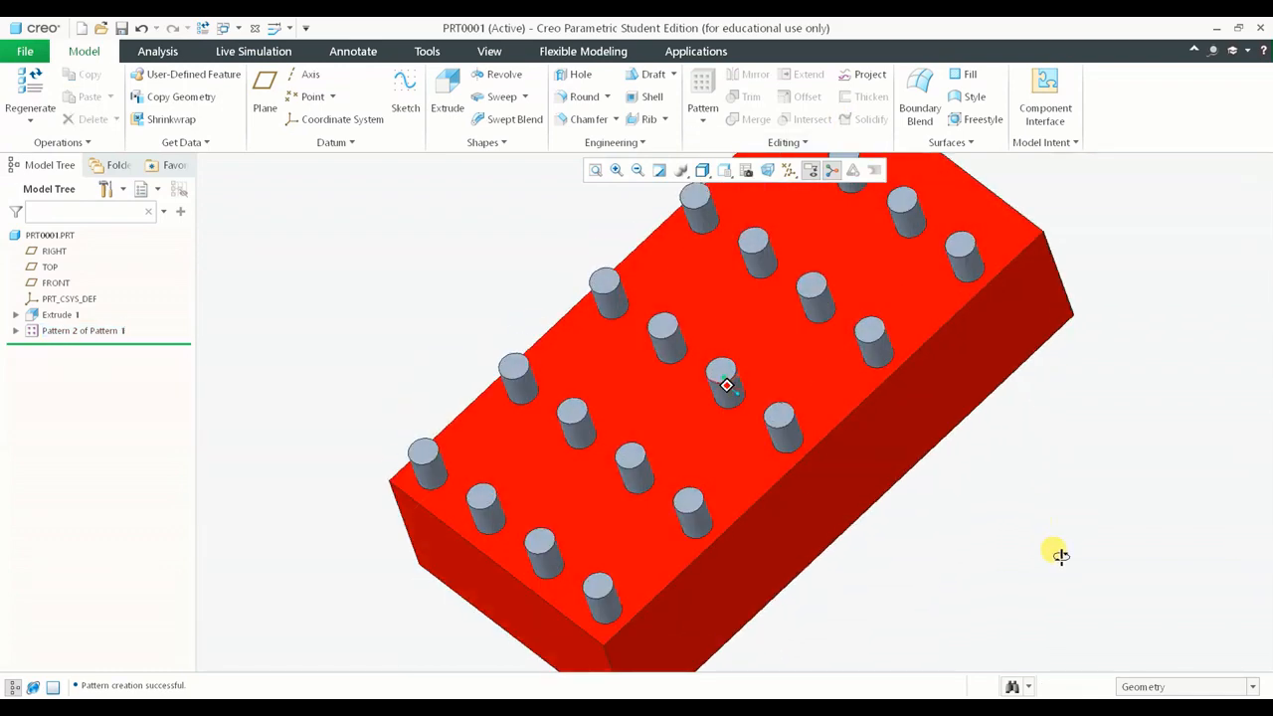
Select Pattern 2 of Pattern 1 in the Model Tree and edit its definition
click(24, 330)
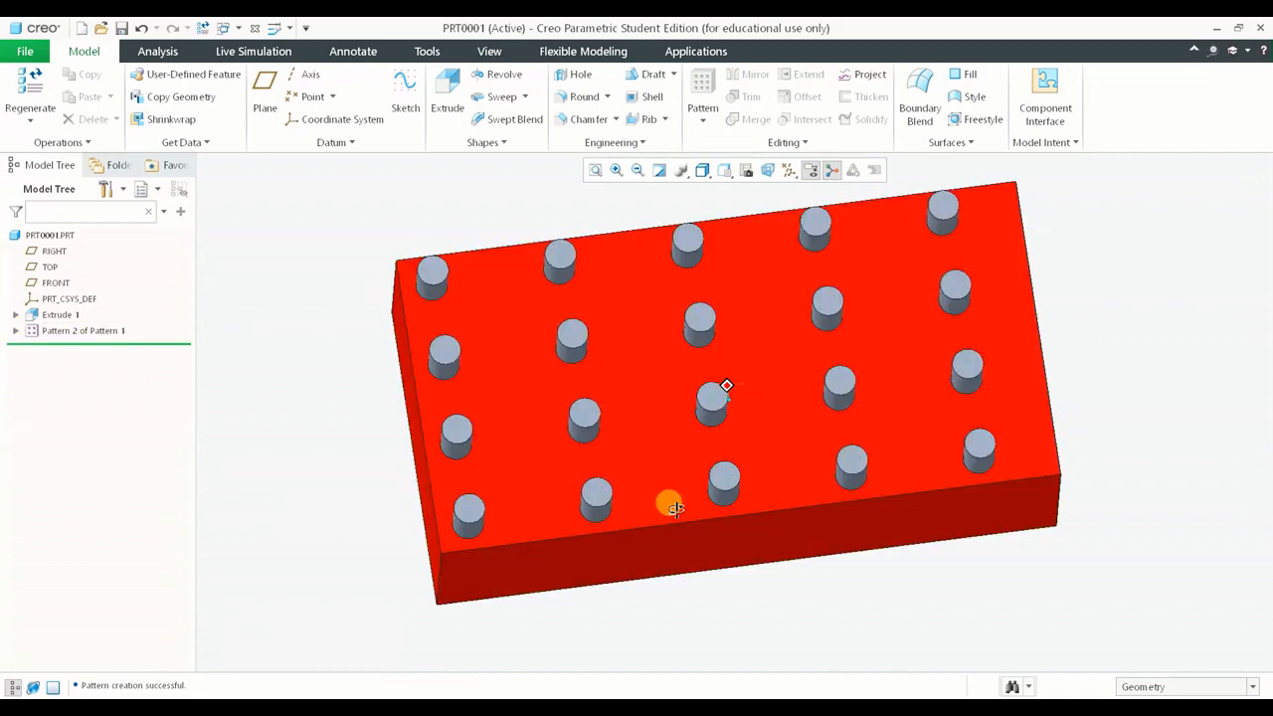
click(83, 330)
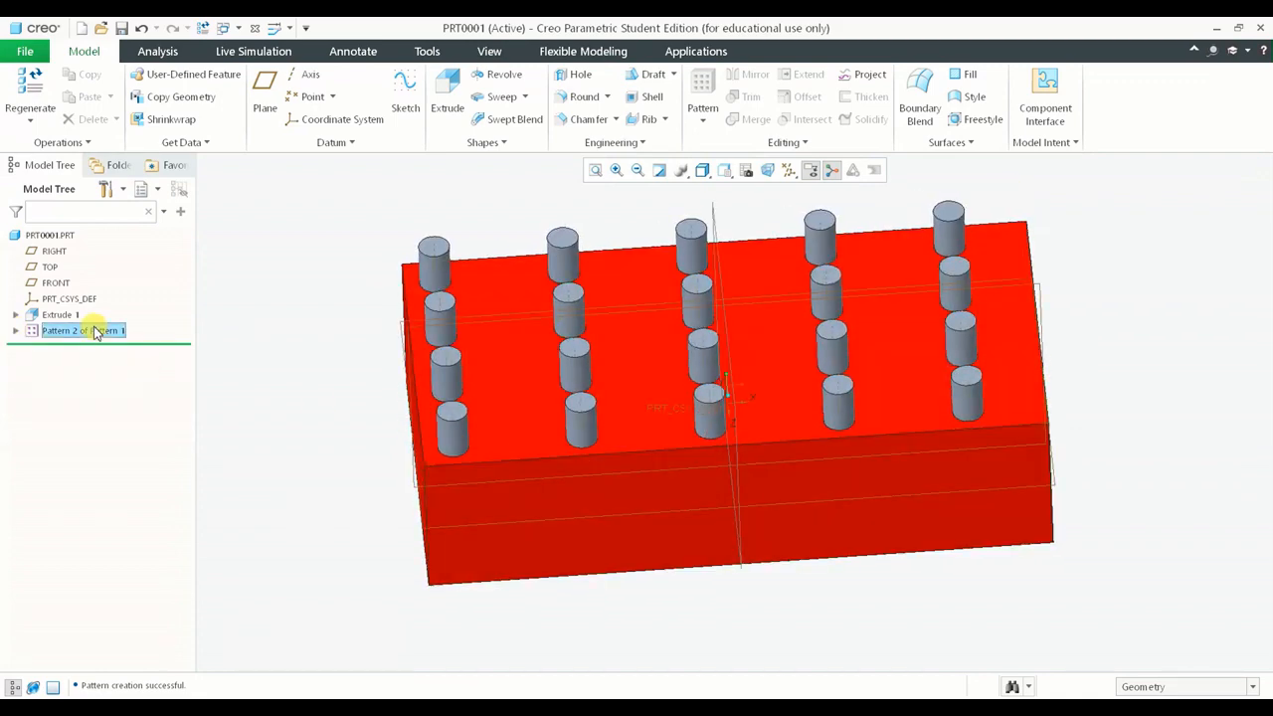
double_click(83, 330)
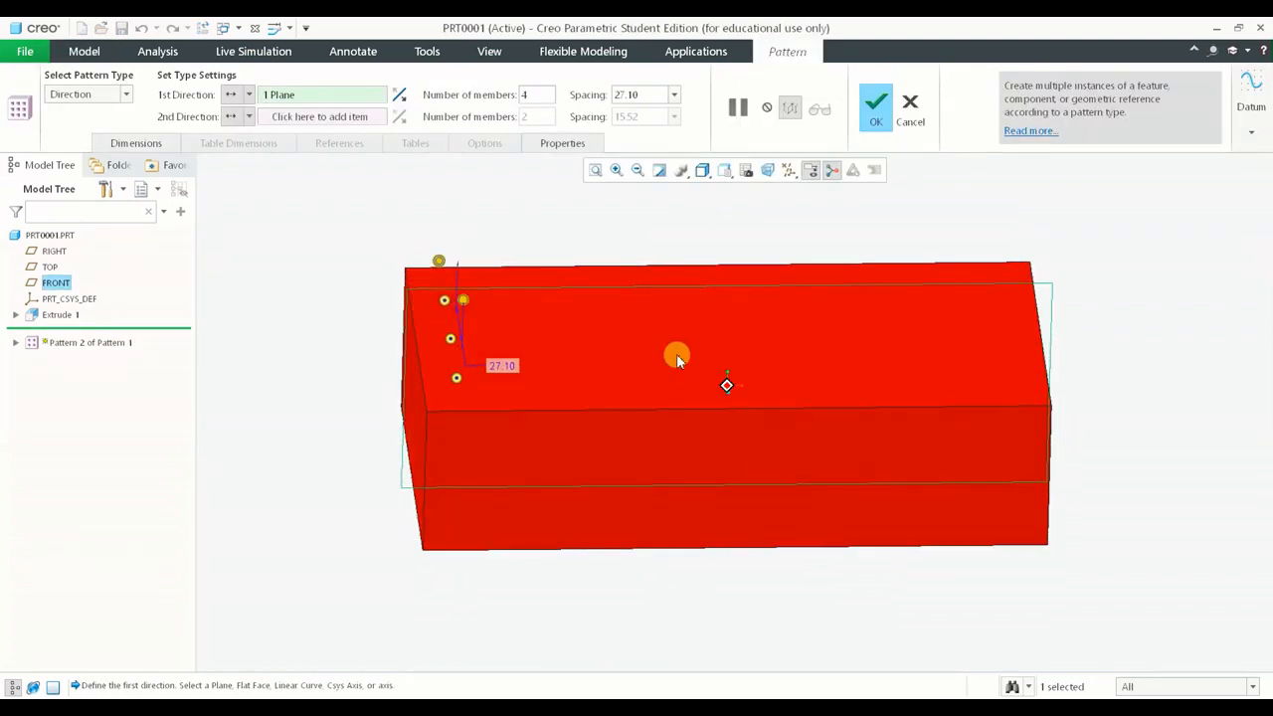
Show the boss dimensions and open the Dimensions settings for Direction 1
drag(676, 355, 699, 246)
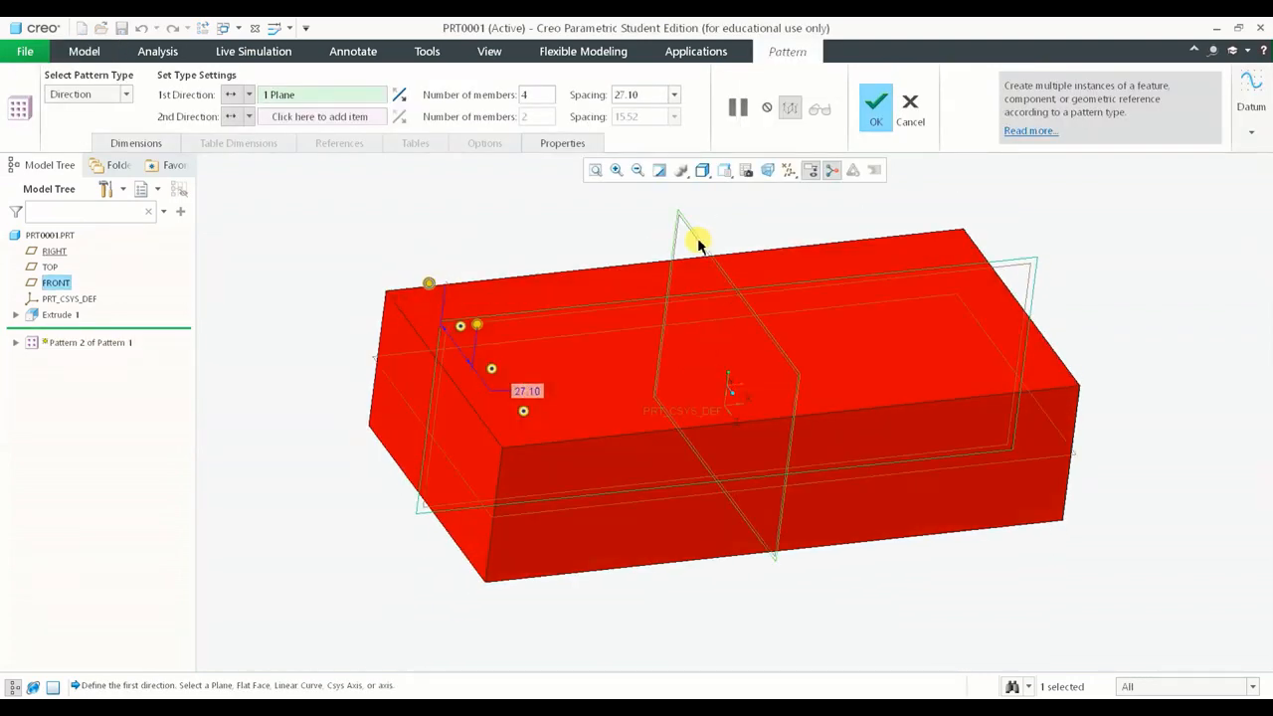
mouse_move(391, 358)
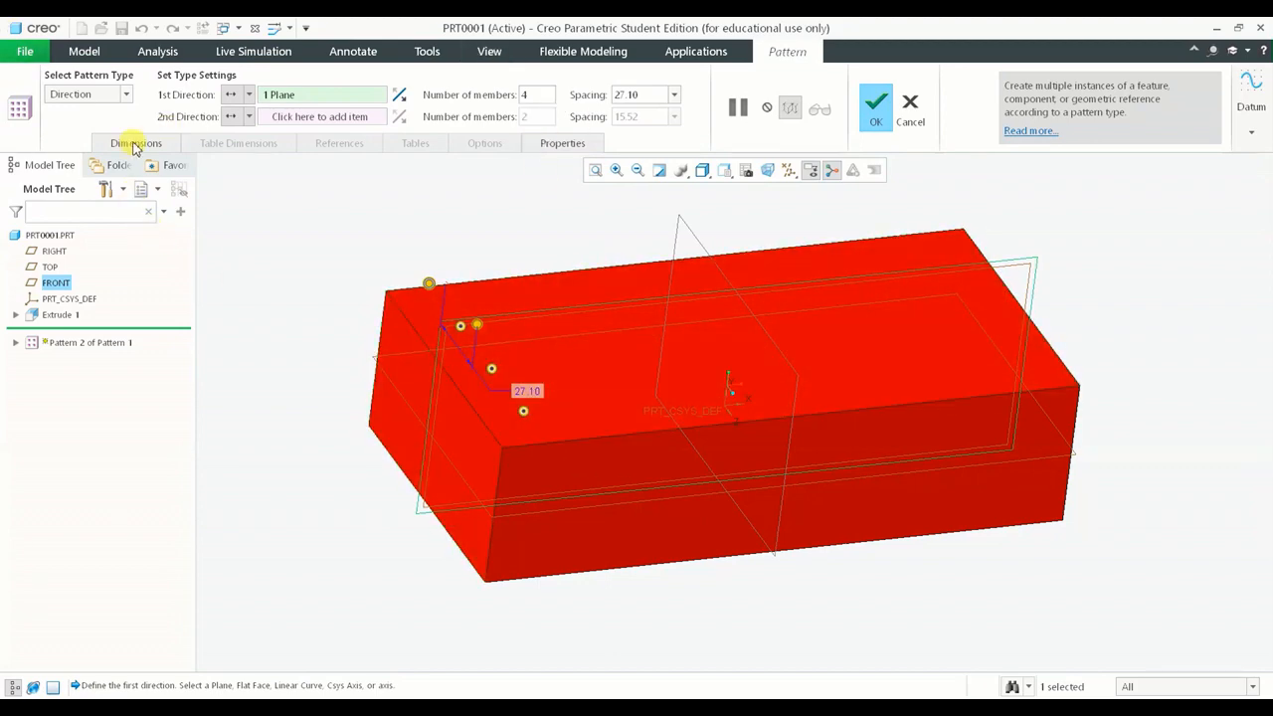
click(135, 142)
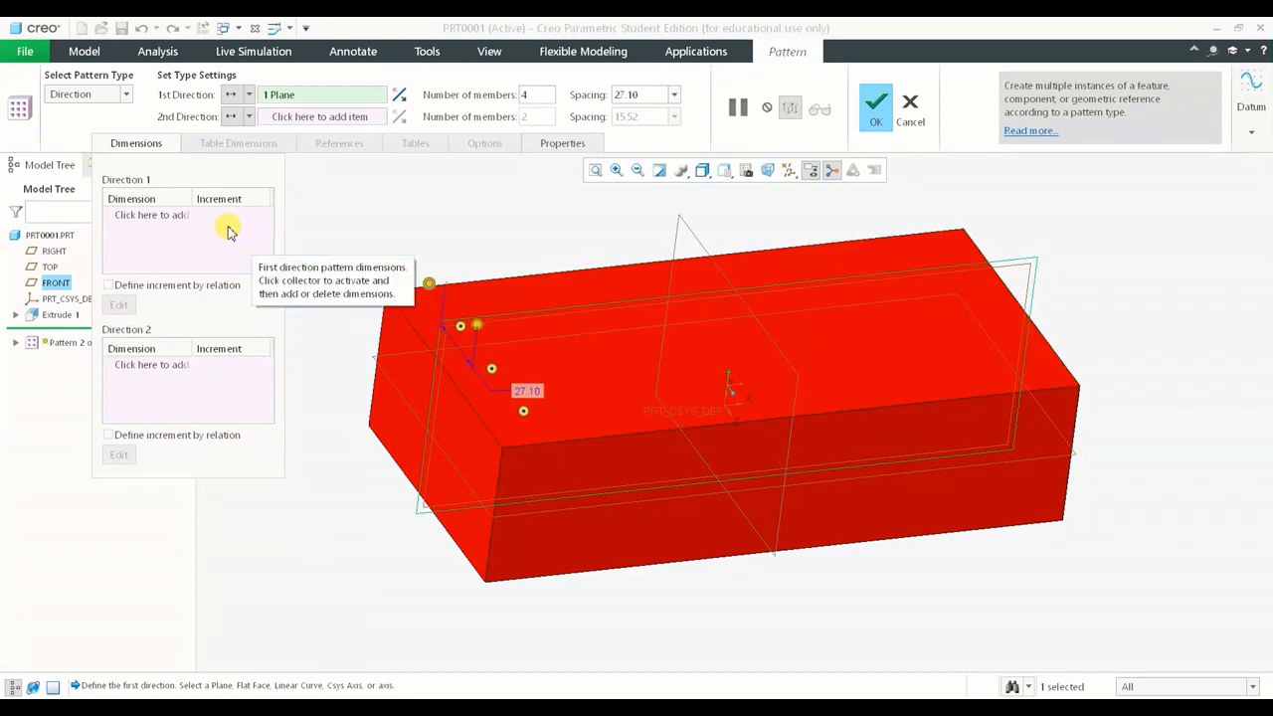
click(151, 215)
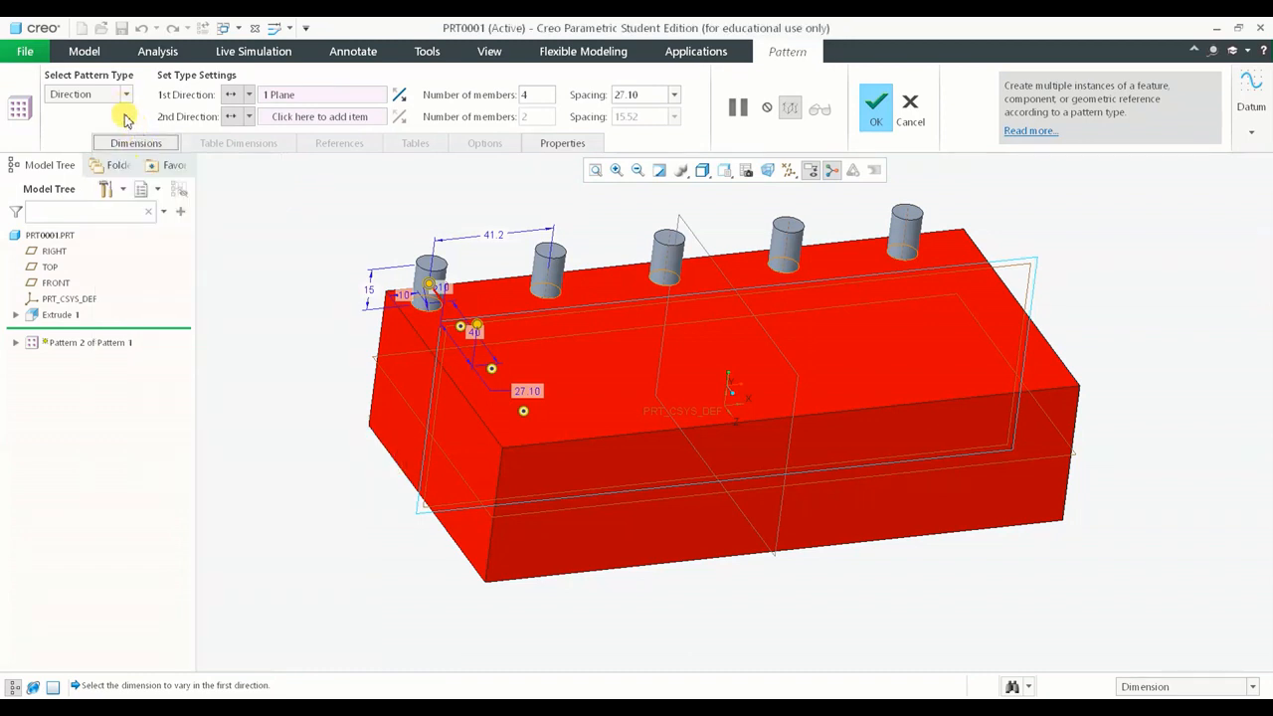
mouse_move(104, 113)
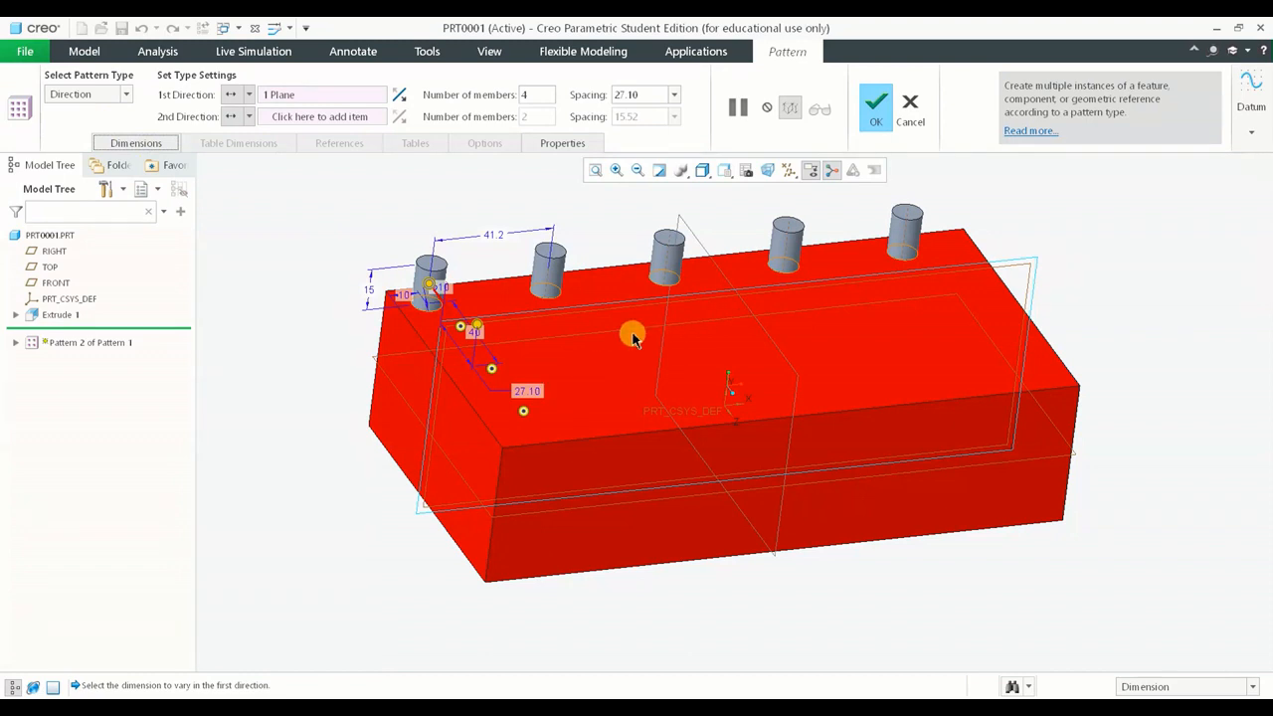
mouse_move(345, 330)
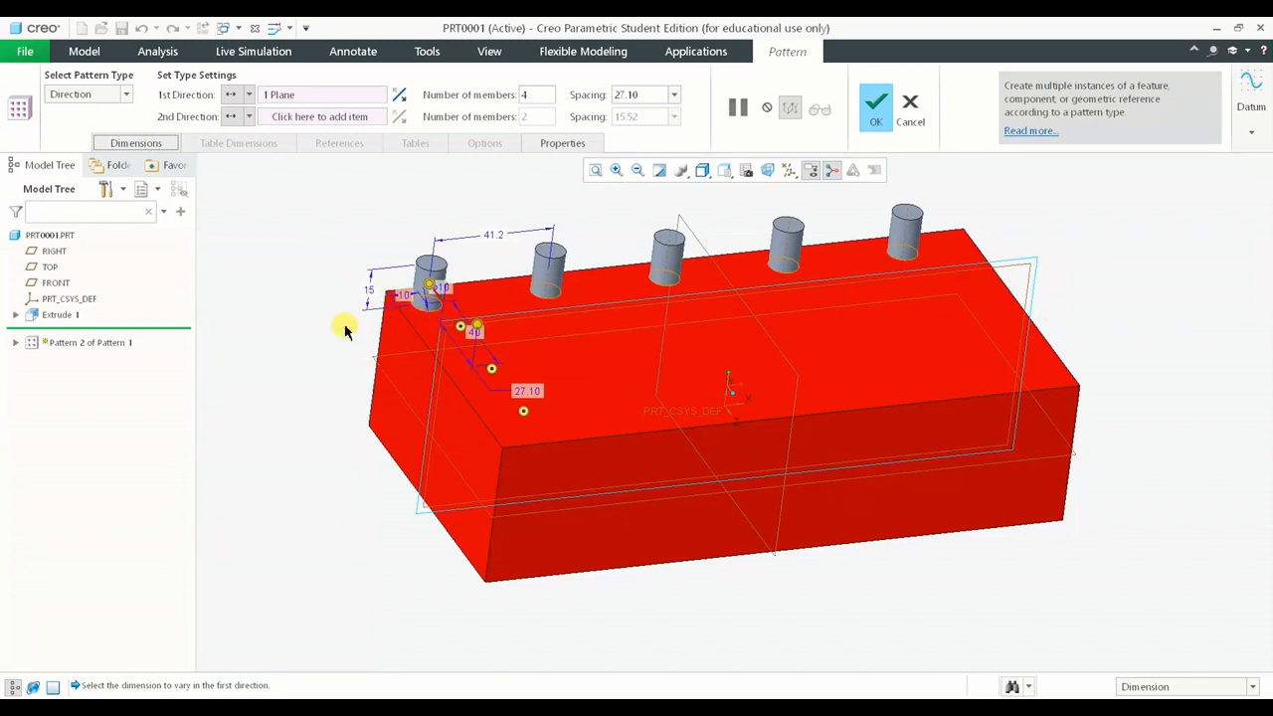
click(135, 143)
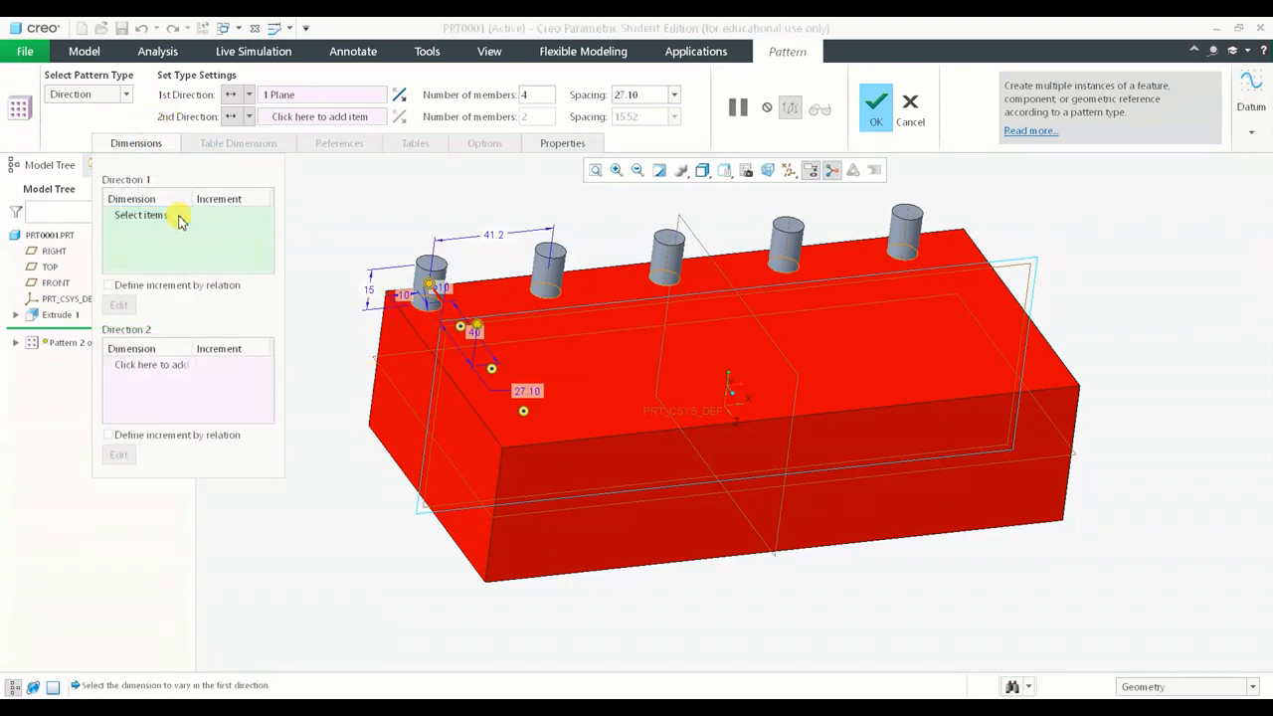
Vary the boss height in 5.00 increments along Direction 1 and apply the pattern
click(402, 301)
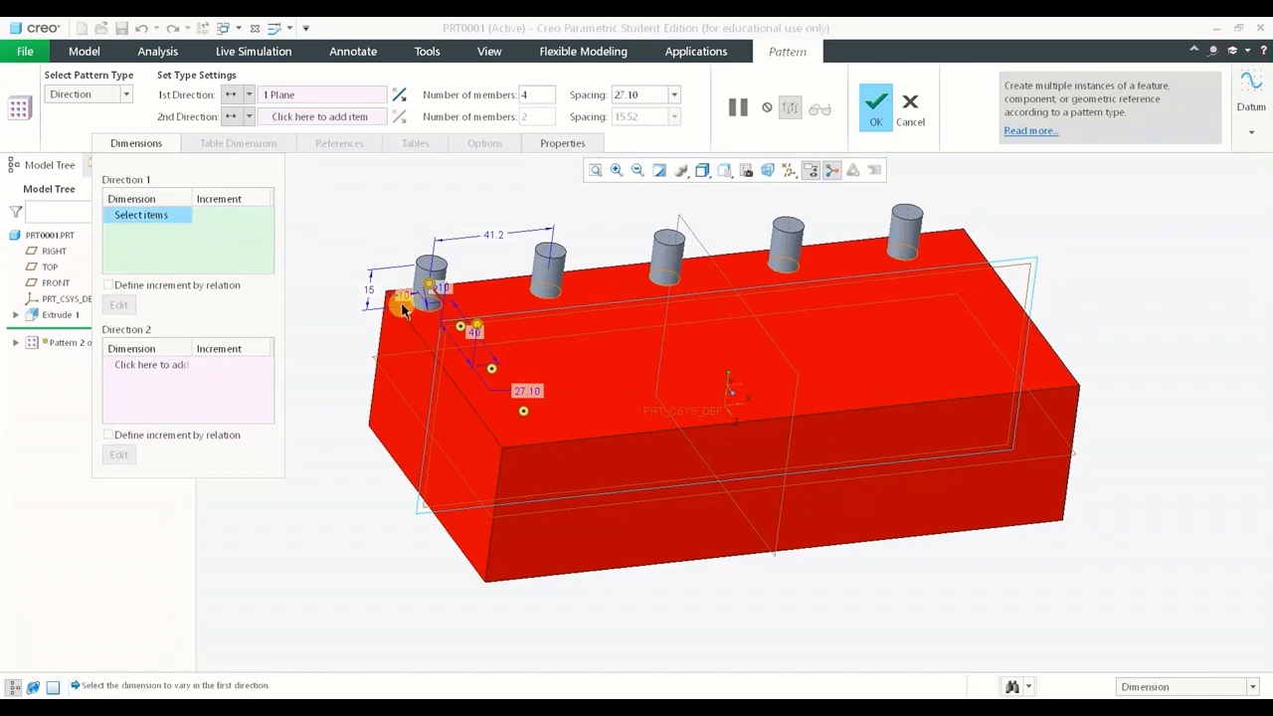
click(406, 302)
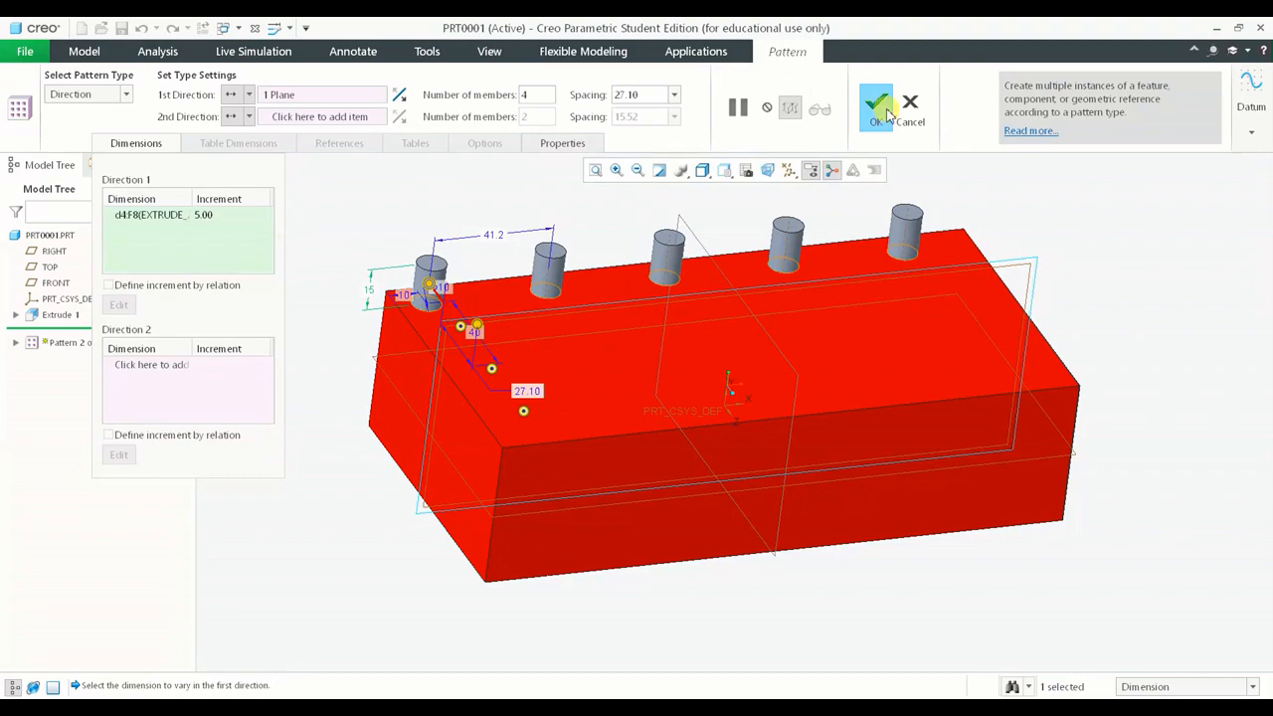
click(874, 107)
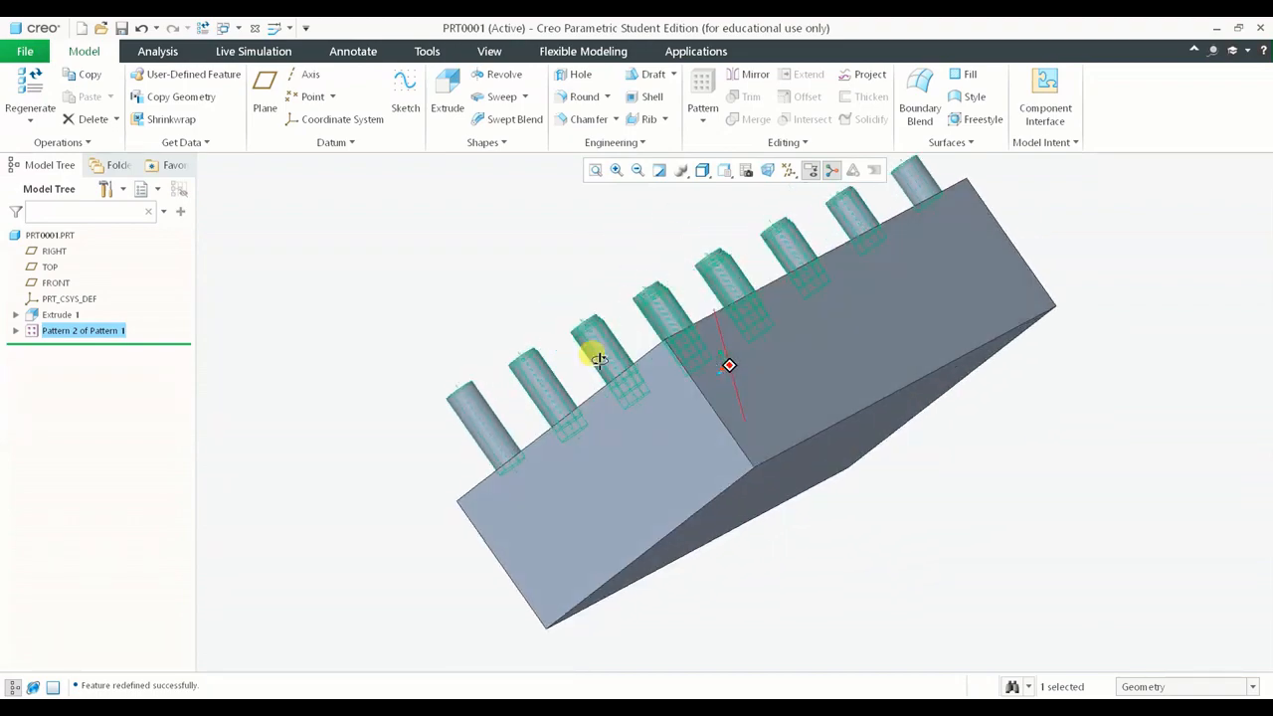
click(786, 343)
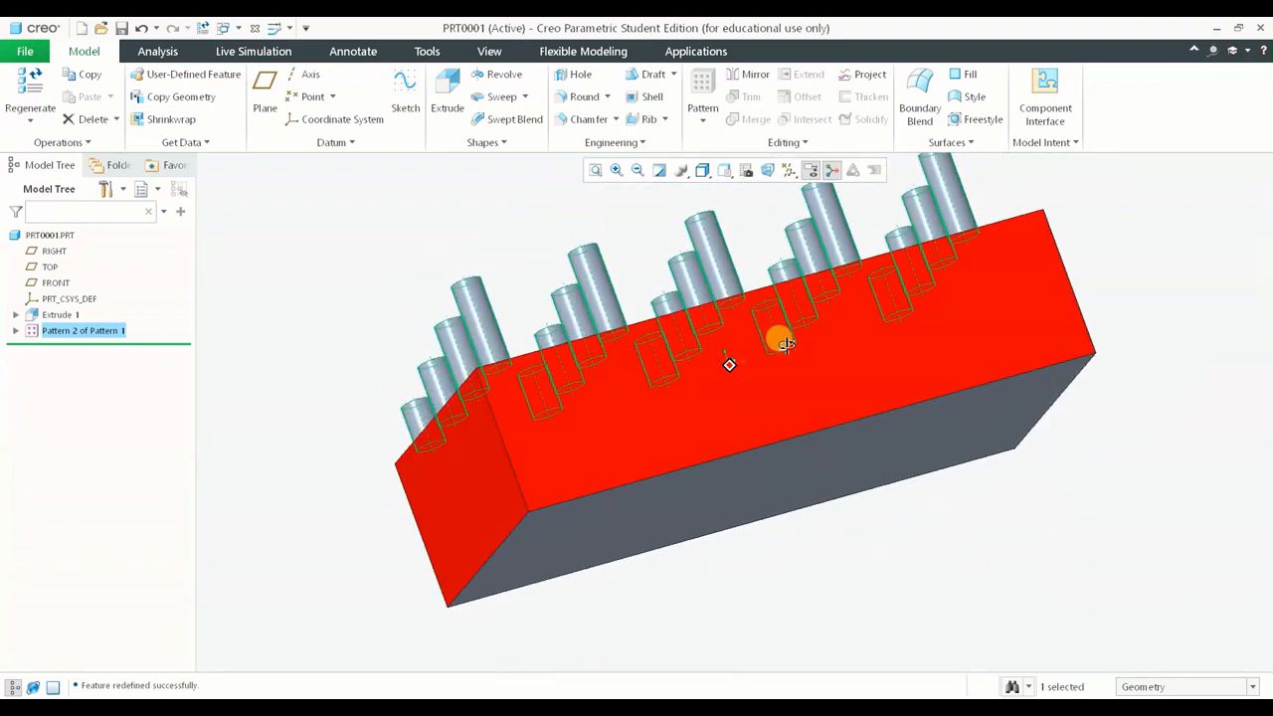